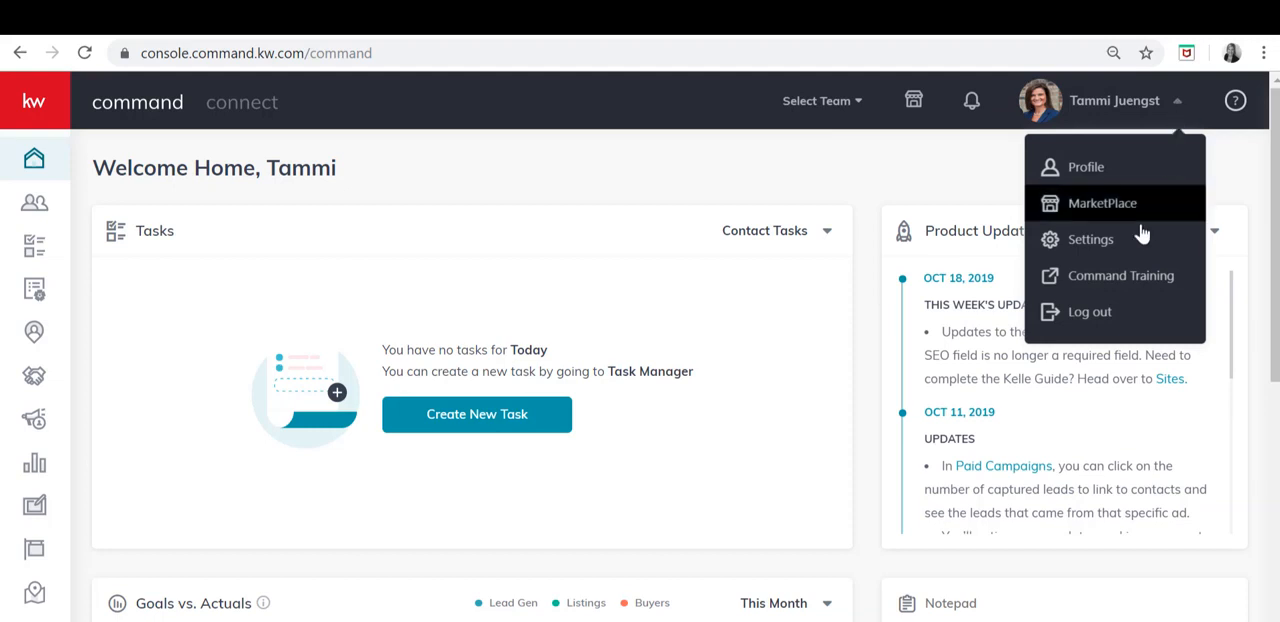
Go to Settings, expand Command Settings, and open Custom Tags.
{"action": "left_click", "coordinate": [1090, 239]}
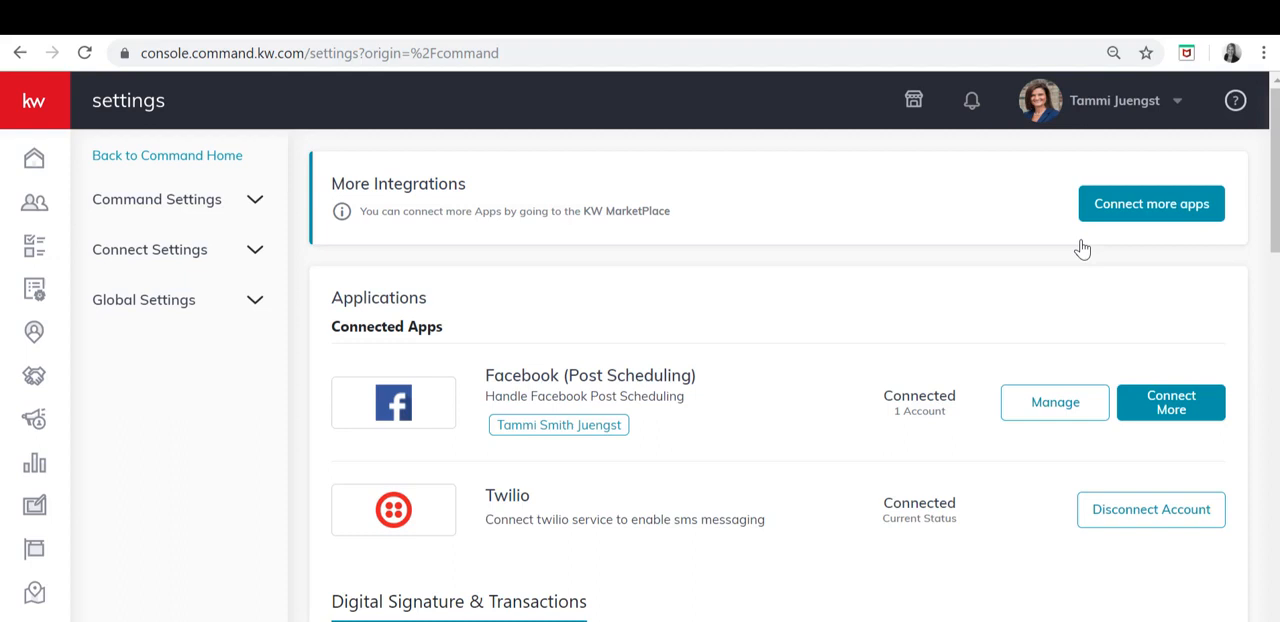
{"action": "mouse_move", "coordinate": [257, 205]}
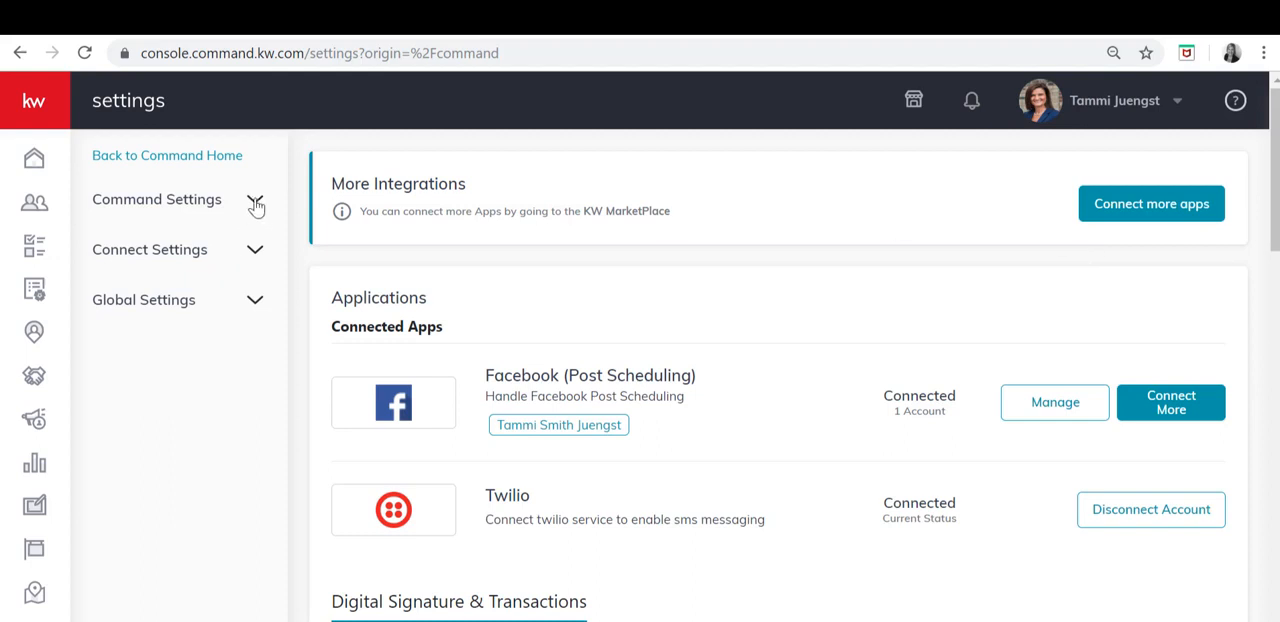
{"action": "left_click", "coordinate": [156, 199]}
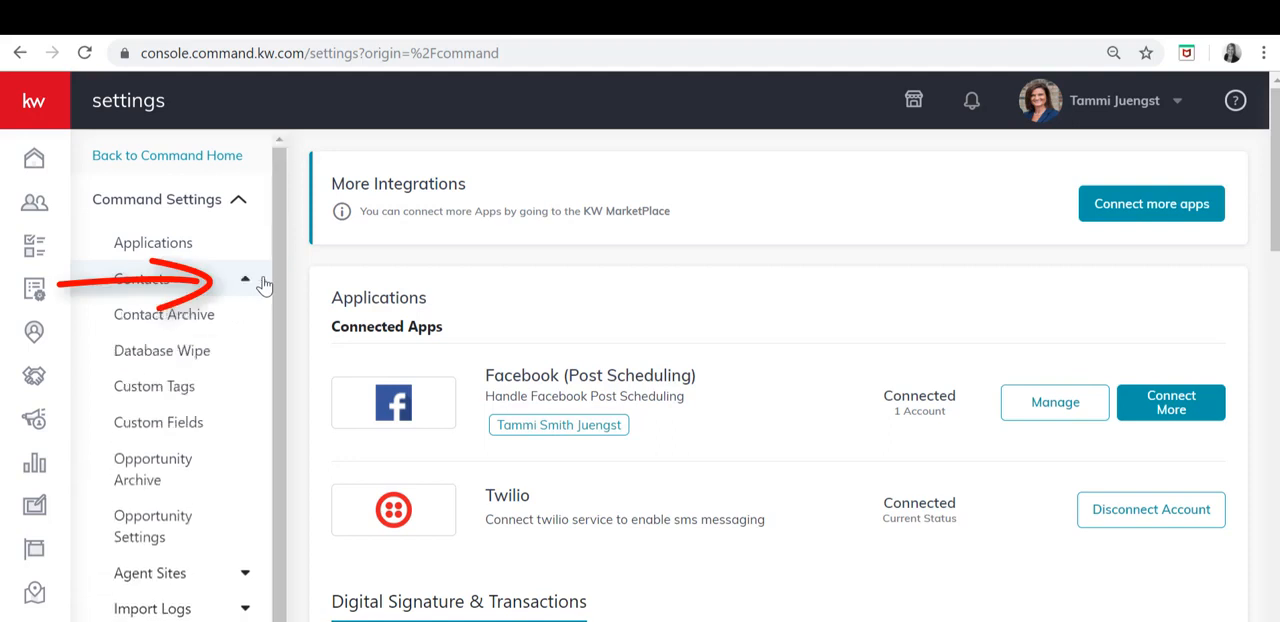
{"action": "left_click", "coordinate": [154, 387]}
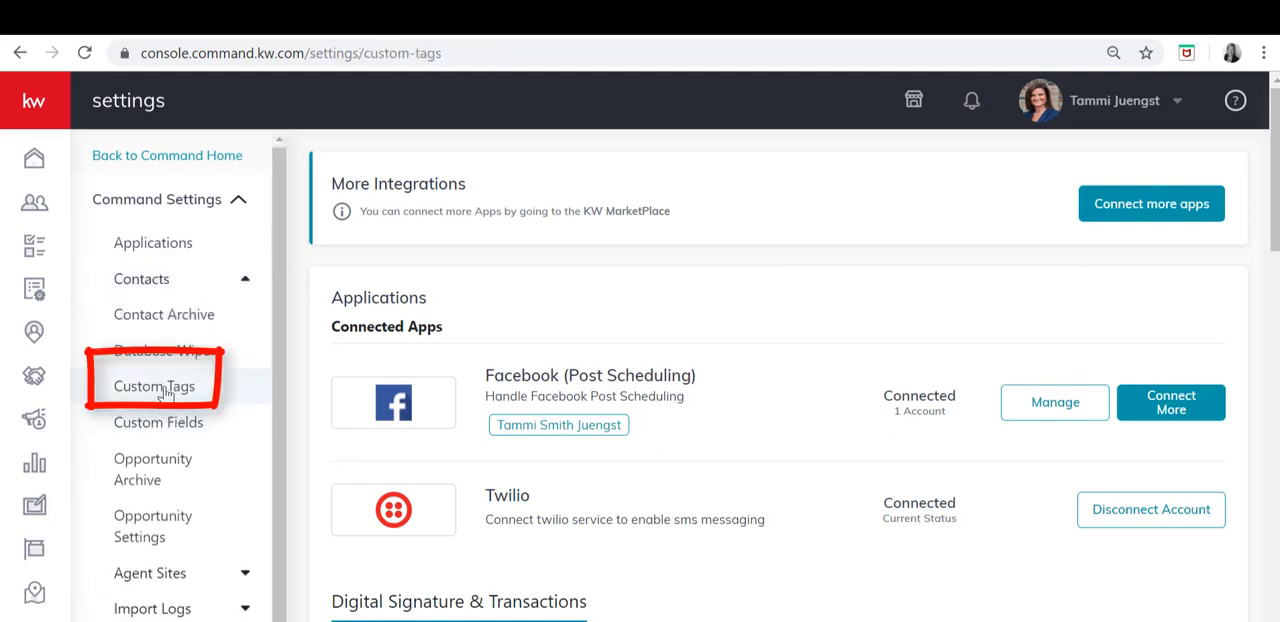
{"action": "left_click", "coordinate": [154, 386]}
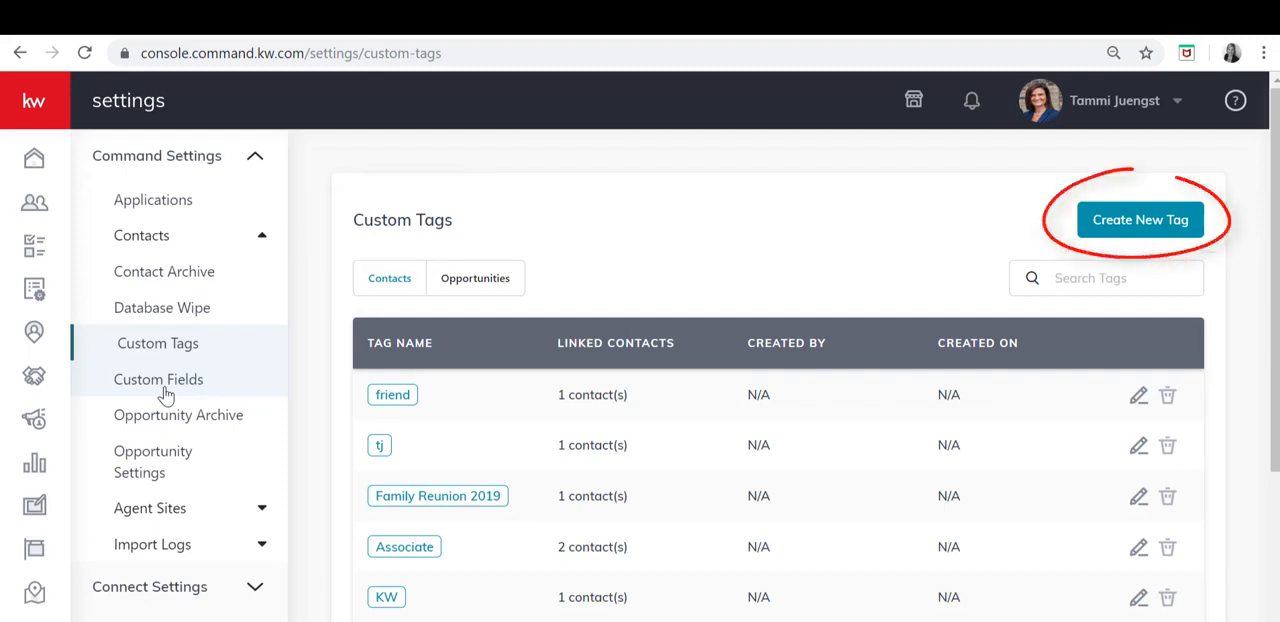
Create a new white tag named 'Y & Z'.
{"action": "left_click", "coordinate": [1140, 219]}
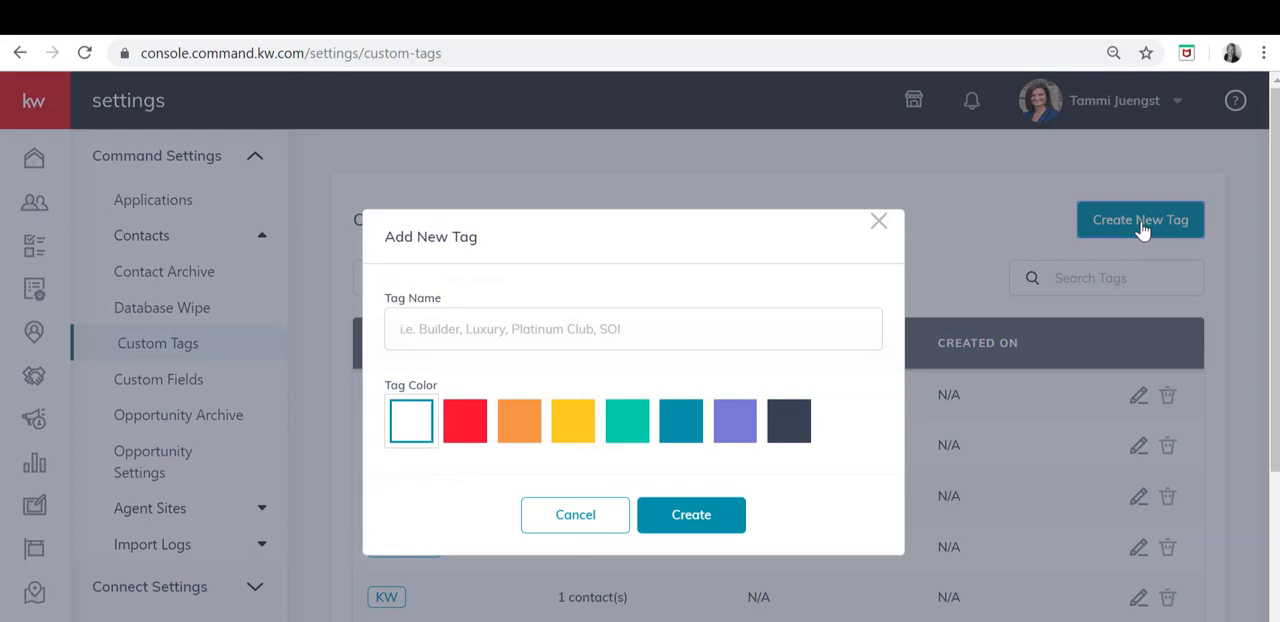
{"action": "left_click", "coordinate": [633, 329]}
{"action": "type", "text": "Y &"}
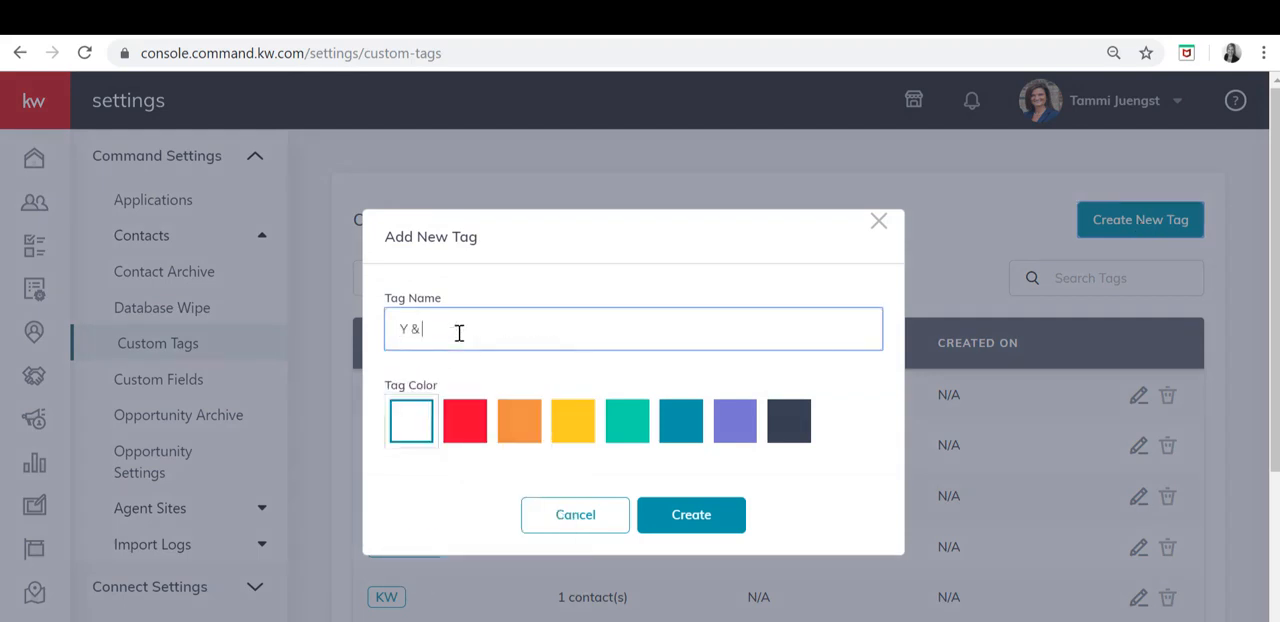
{"action": "type", "text": "Z"}
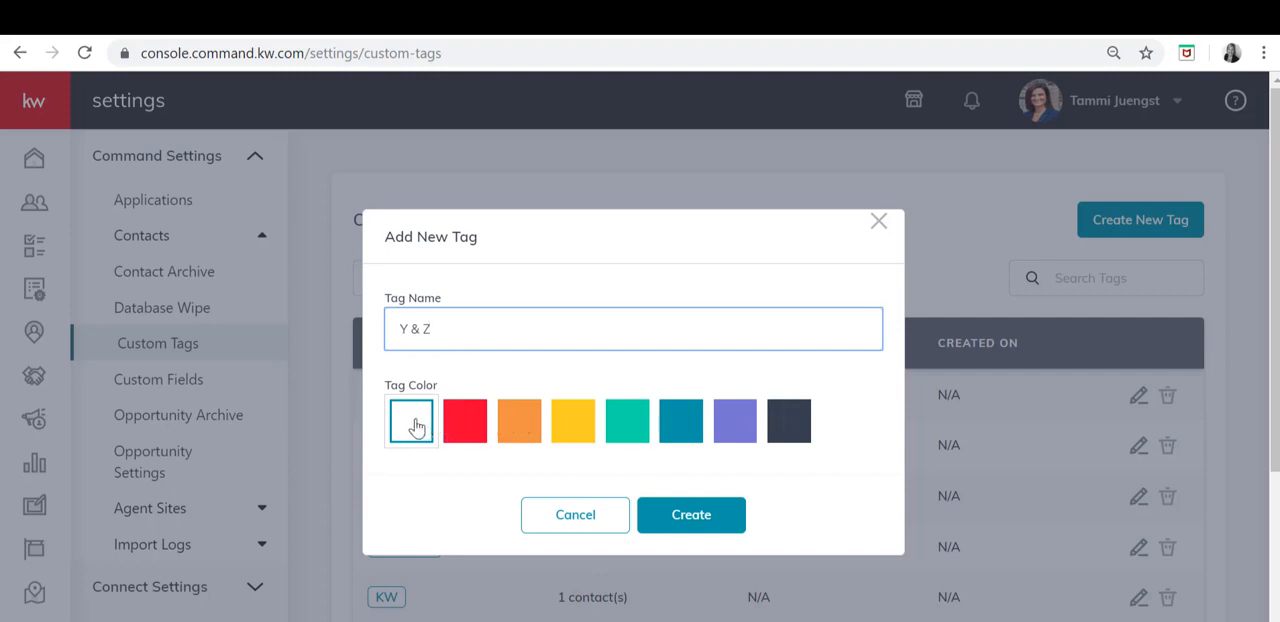
{"action": "left_click", "coordinate": [410, 421]}
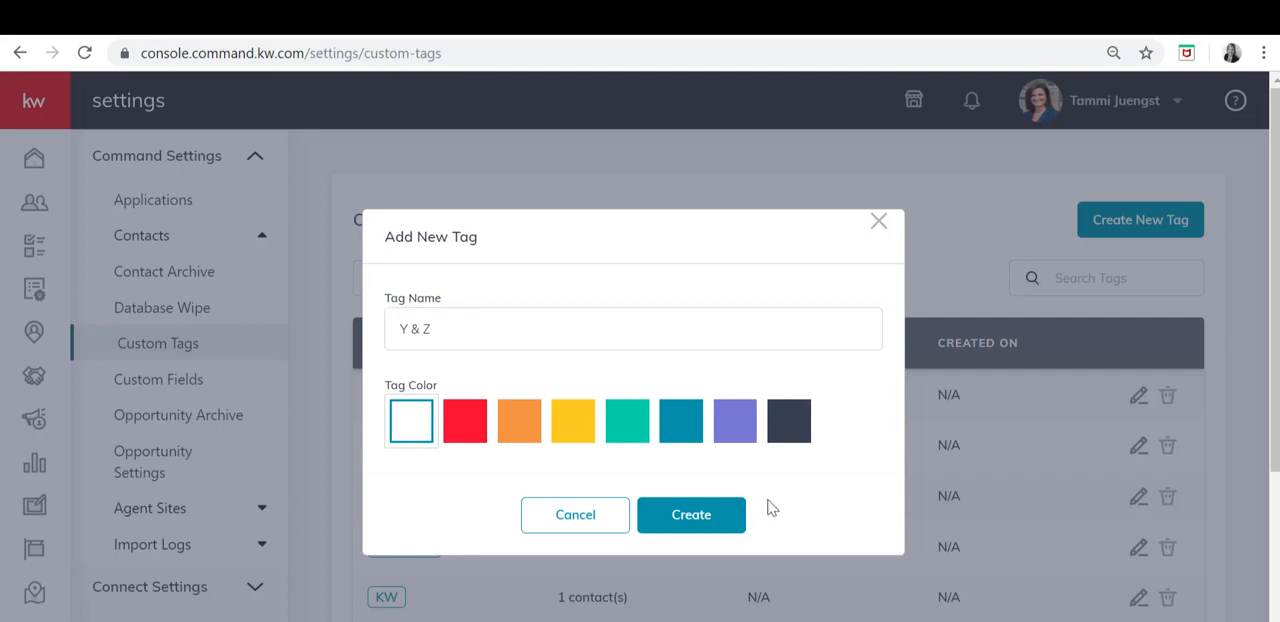
{"action": "left_click", "coordinate": [691, 514]}
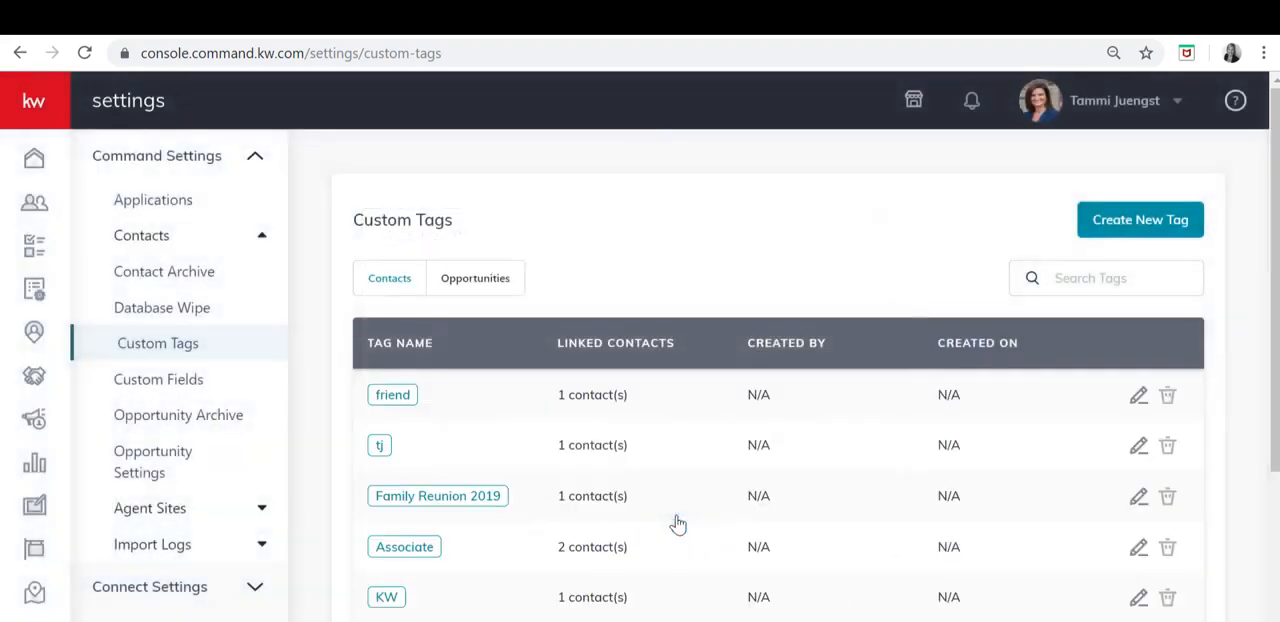
{"action": "scroll", "scroll_direction": "down", "scroll_amount": 3}
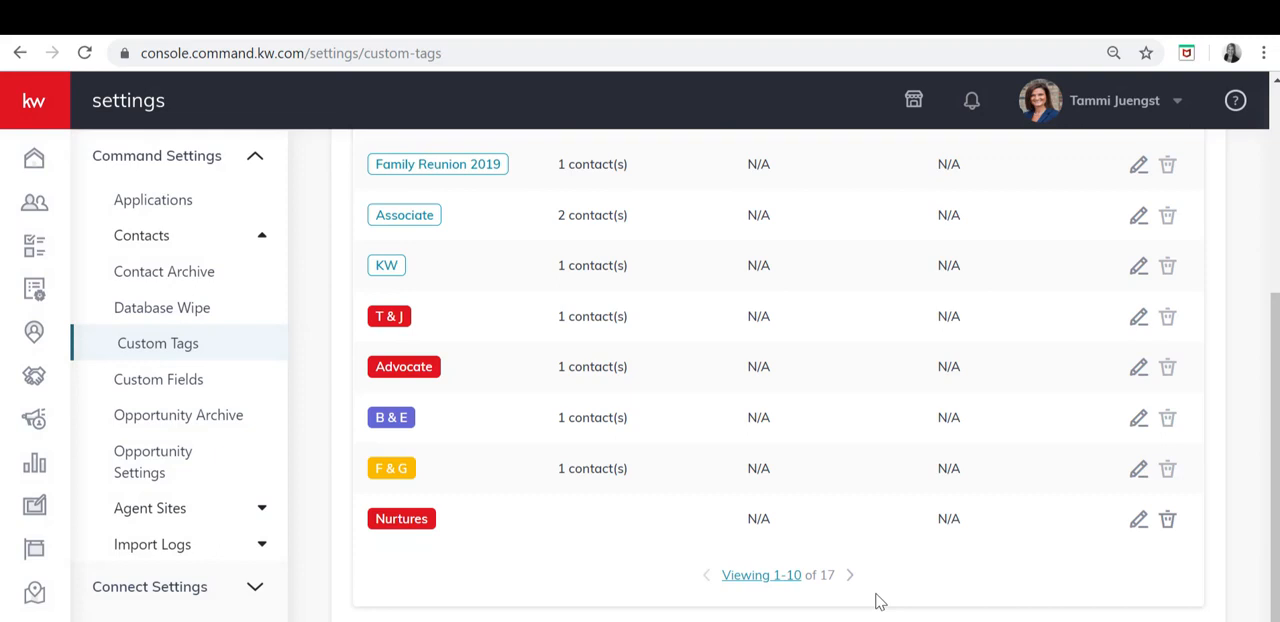
Check Y & Z on the next tags page, then go to Contacts.
{"action": "left_click", "coordinate": [850, 575]}
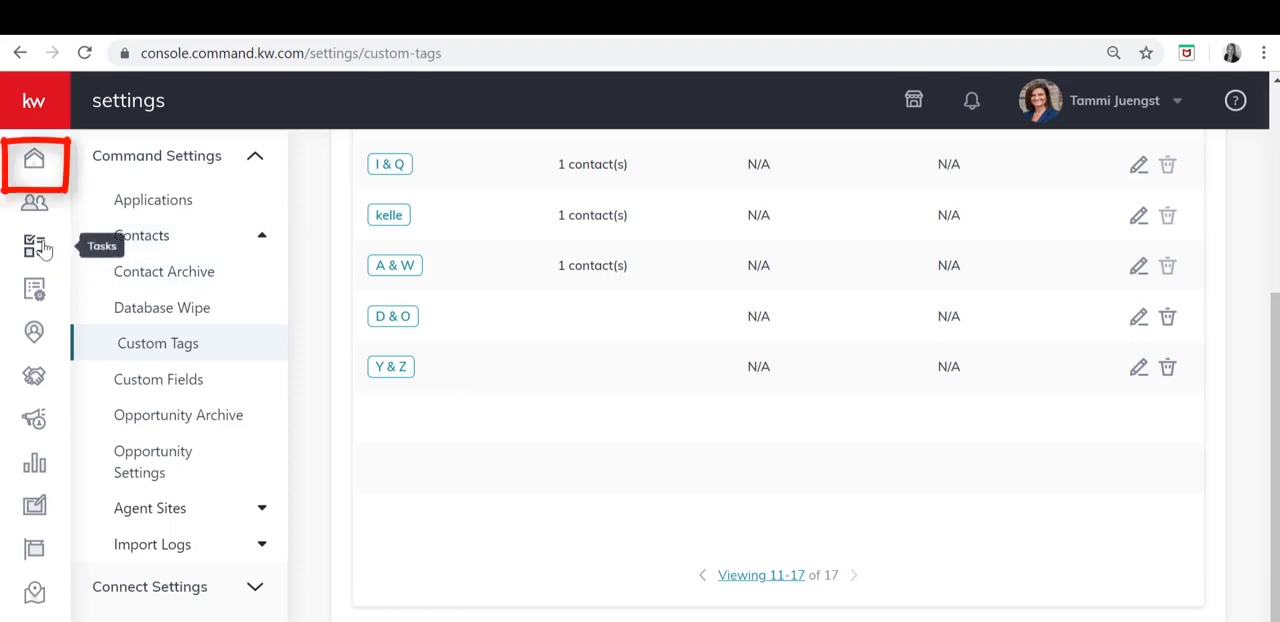
{"action": "left_click", "coordinate": [34, 204]}
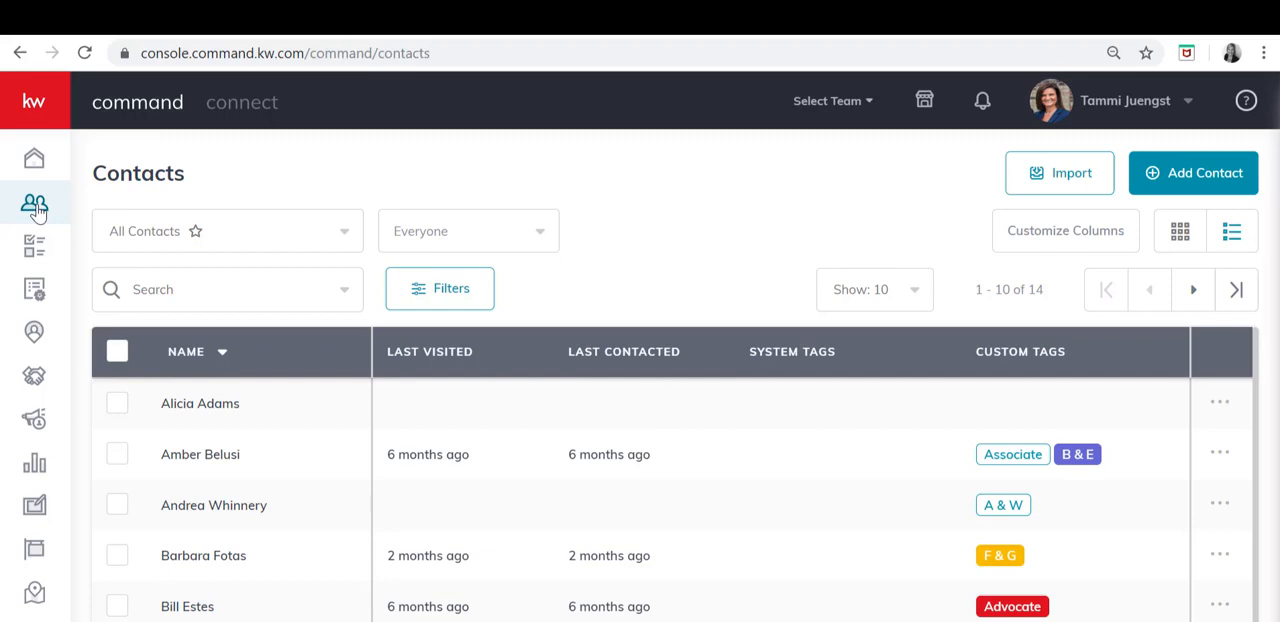
{"action": "left_click", "coordinate": [186, 606]}
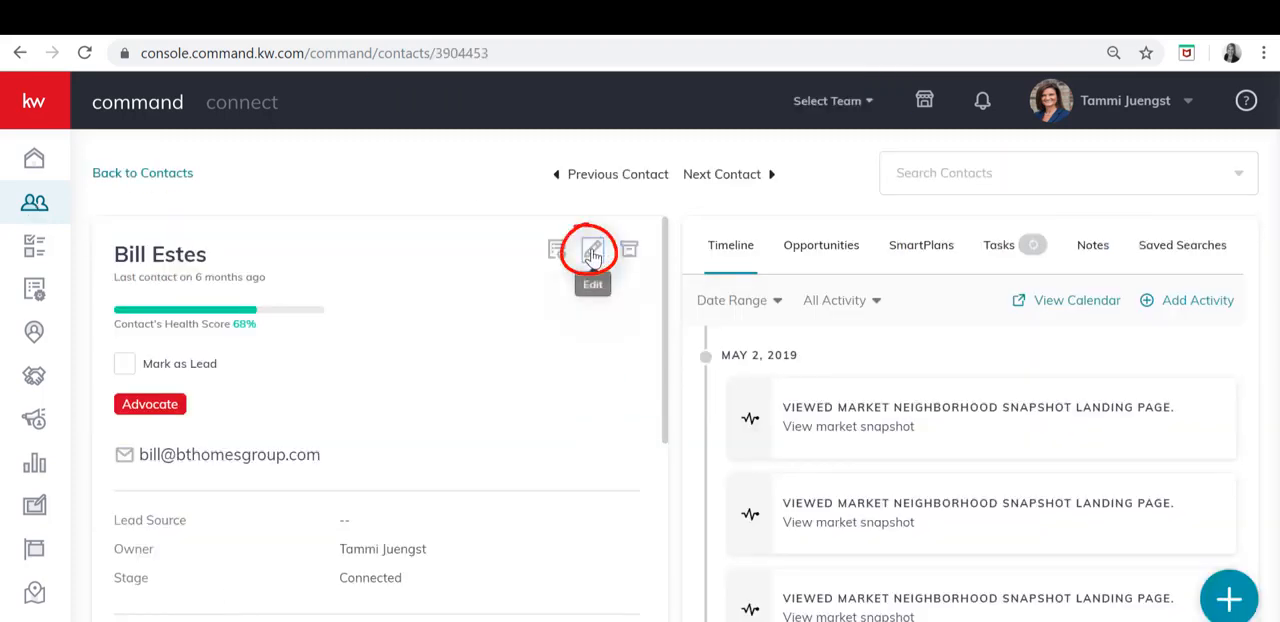
{"action": "left_click", "coordinate": [591, 250]}
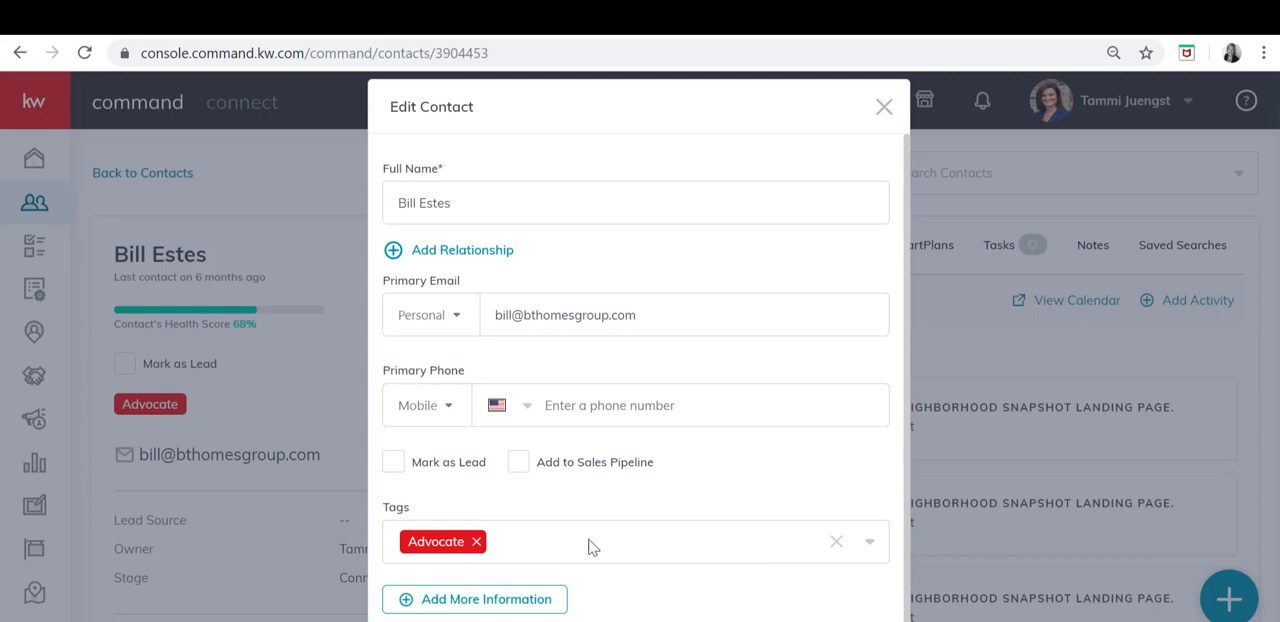
{"action": "type", "text": "b"}
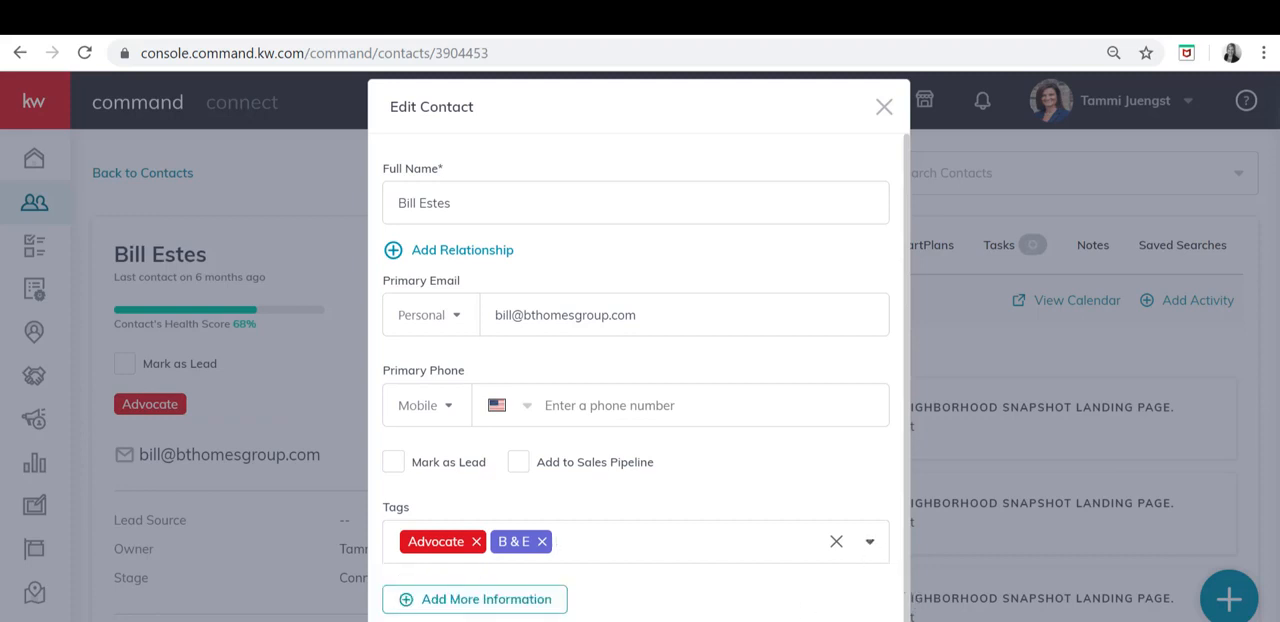
{"action": "left_click", "coordinate": [883, 106]}
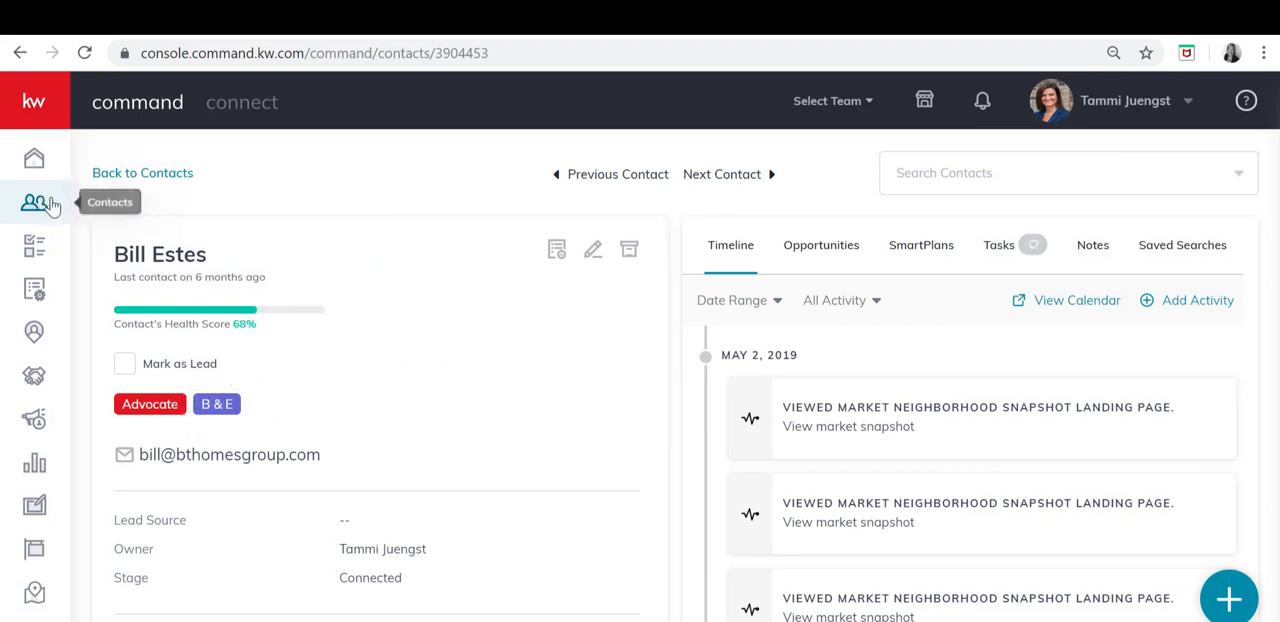
{"action": "left_click", "coordinate": [142, 172]}
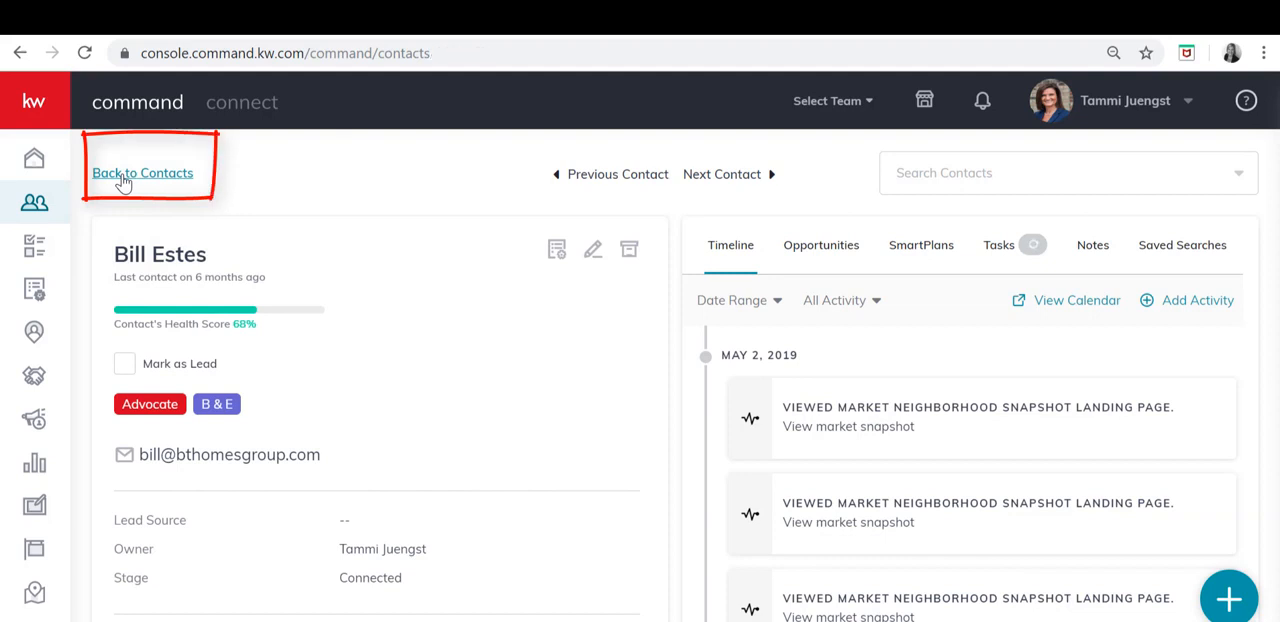
Select all contacts and sort the list by last name, A to Z.
{"action": "left_click", "coordinate": [142, 173]}
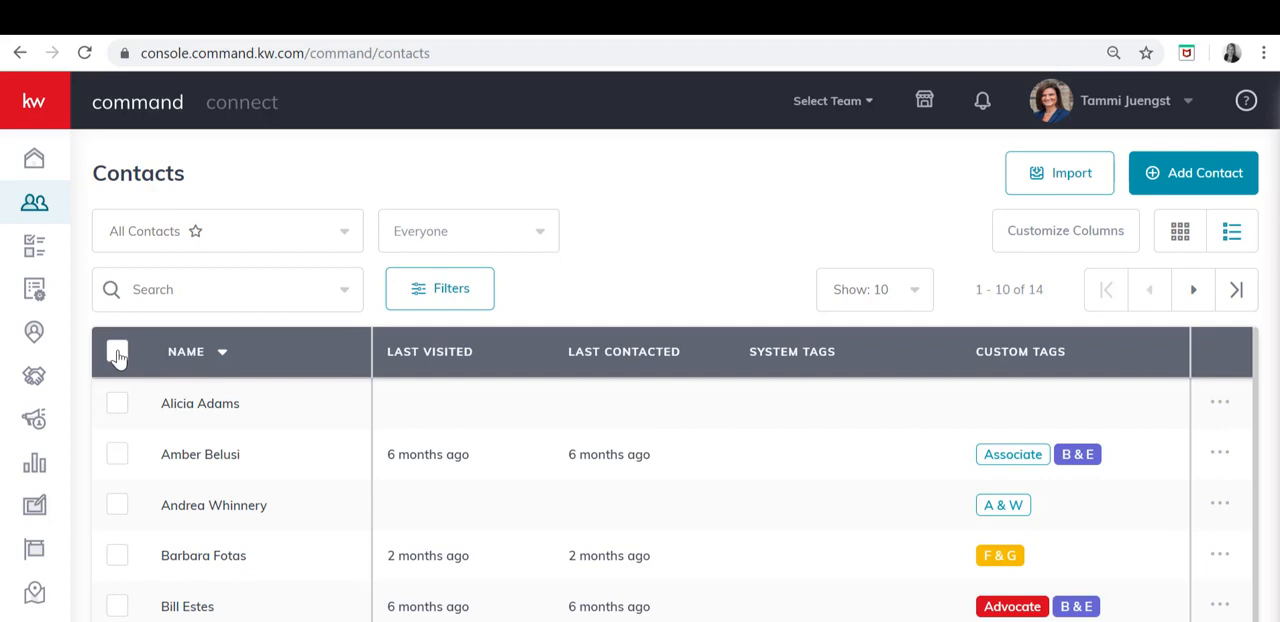
{"action": "left_click", "coordinate": [117, 350]}
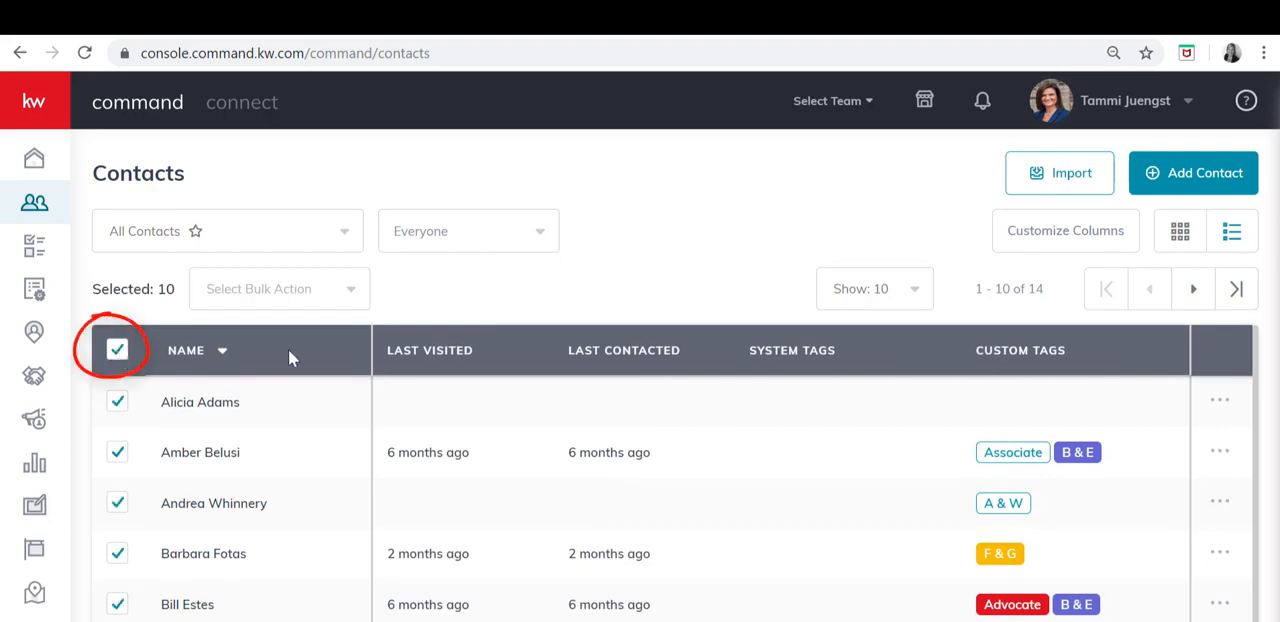
{"action": "left_click", "coordinate": [221, 350]}
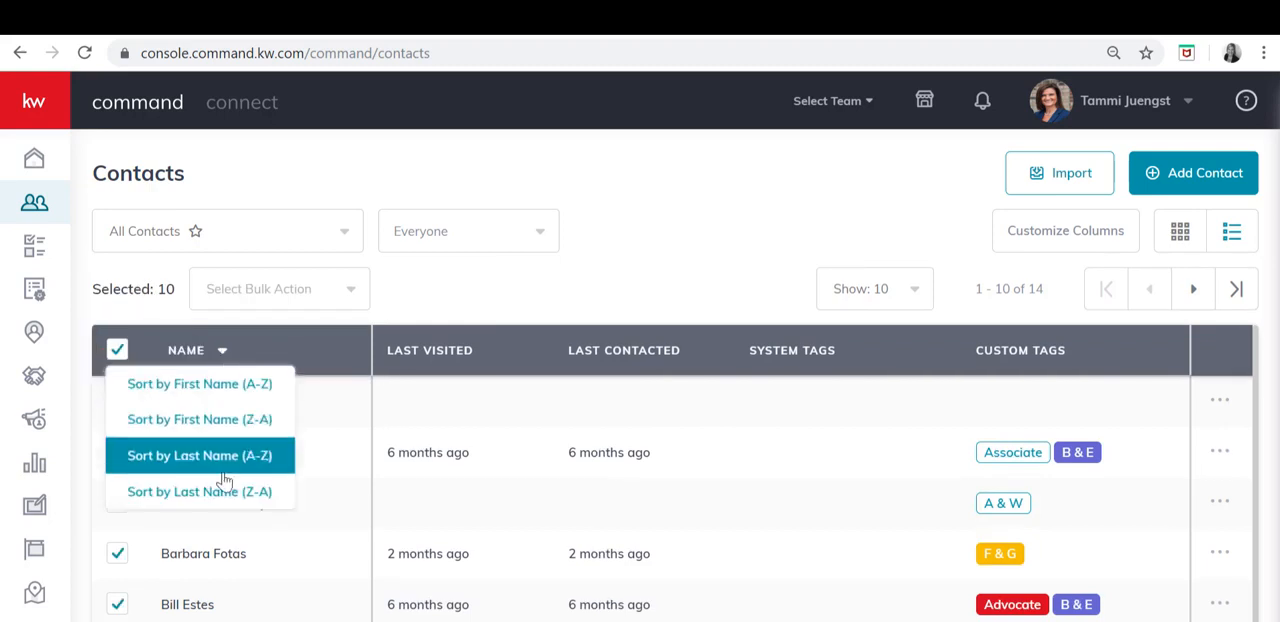
{"action": "left_click", "coordinate": [199, 455]}
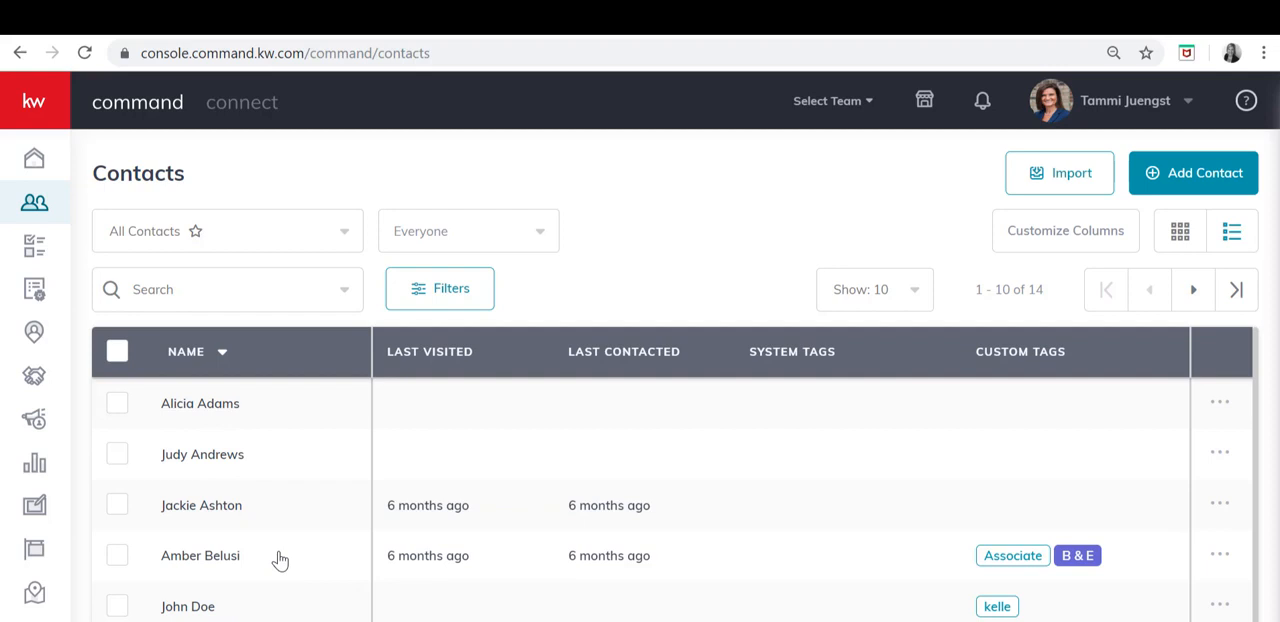
{"action": "mouse_move", "coordinate": [190, 497]}
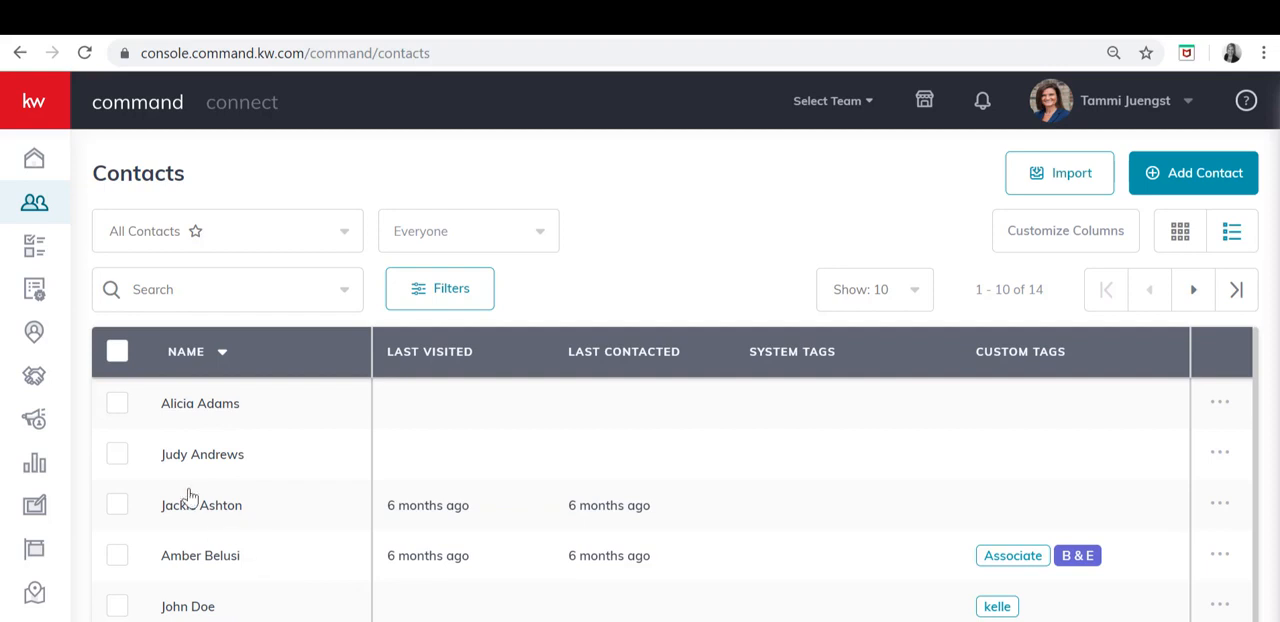
{"action": "left_click", "coordinate": [117, 403]}
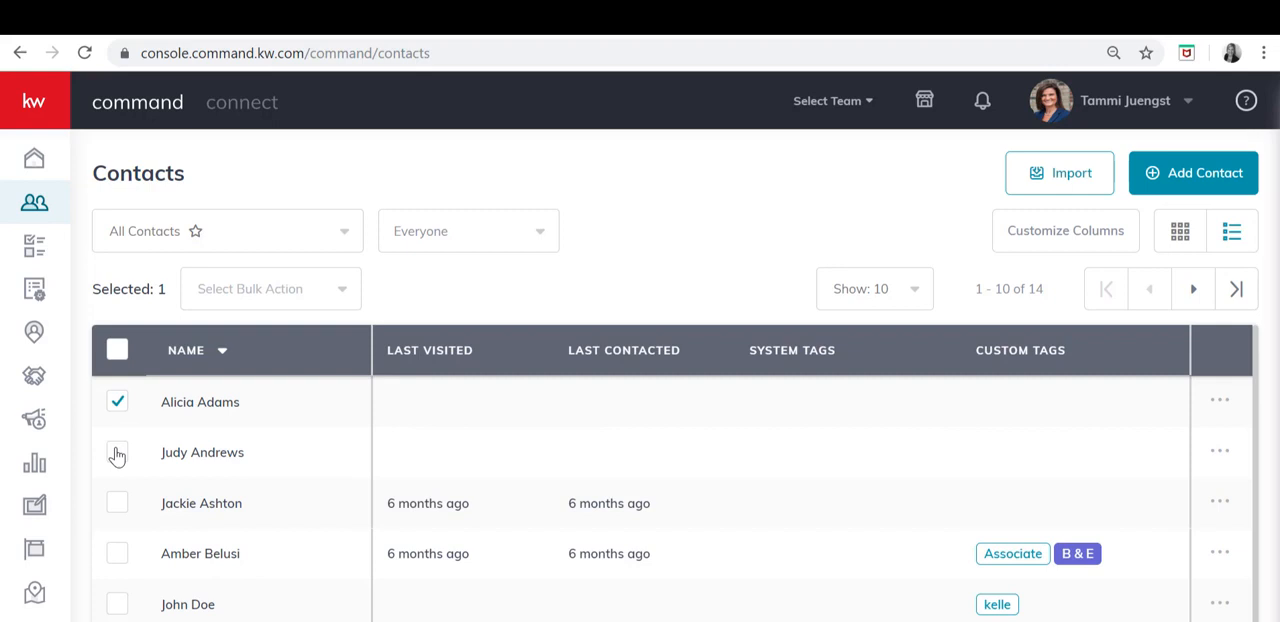
{"action": "left_click", "coordinate": [117, 503]}
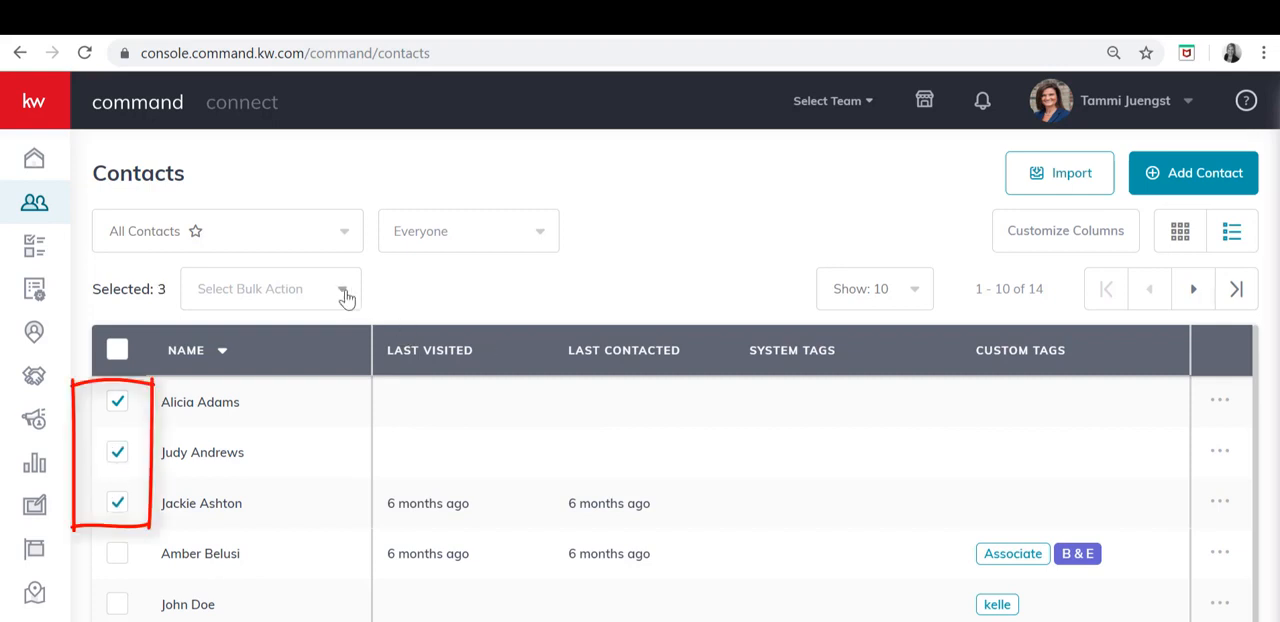
{"action": "left_click", "coordinate": [270, 289]}
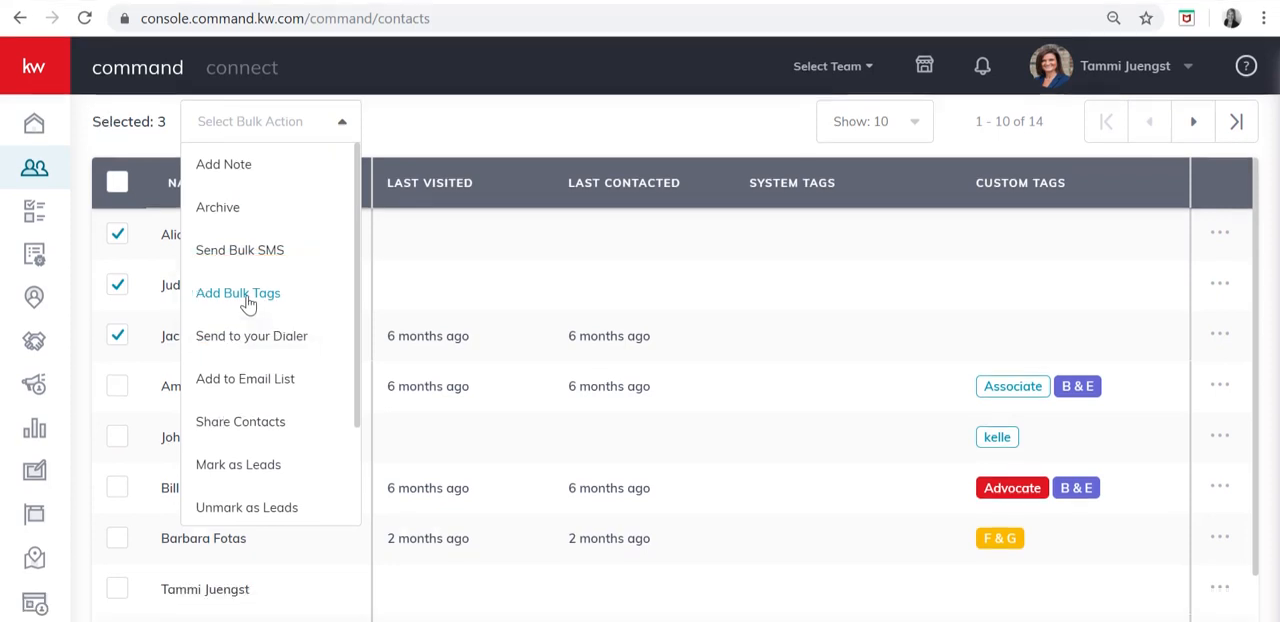
{"action": "left_click", "coordinate": [237, 292]}
{"action": "type", "text": "a"}
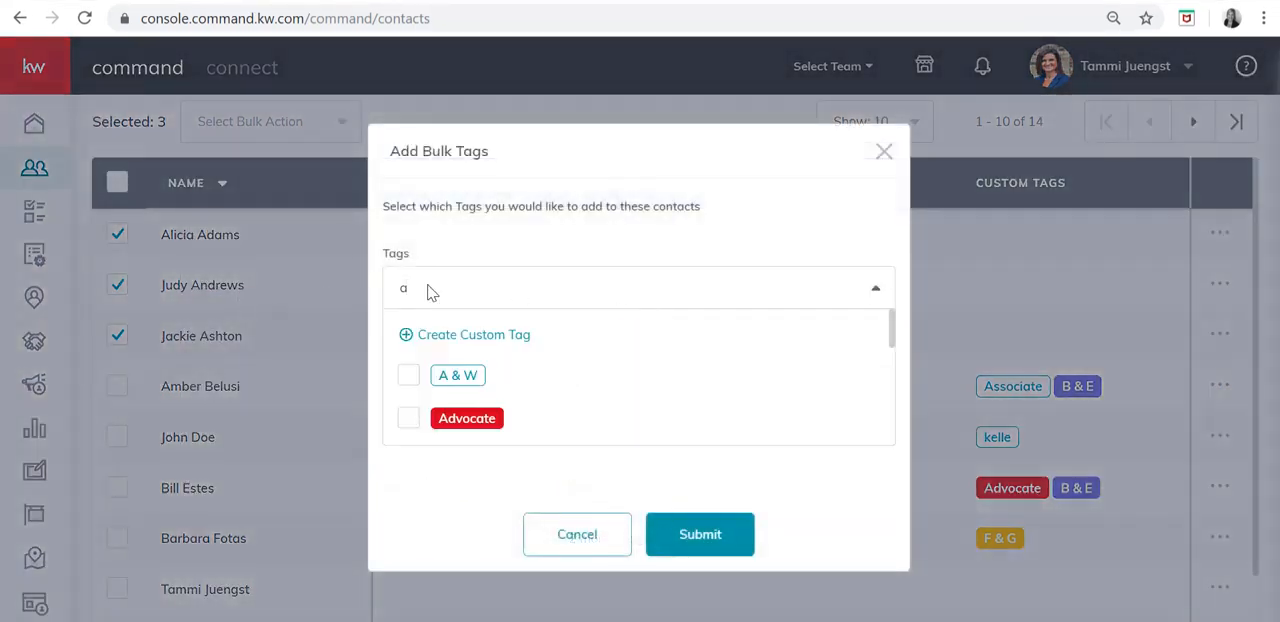
{"action": "left_click", "coordinate": [457, 375]}
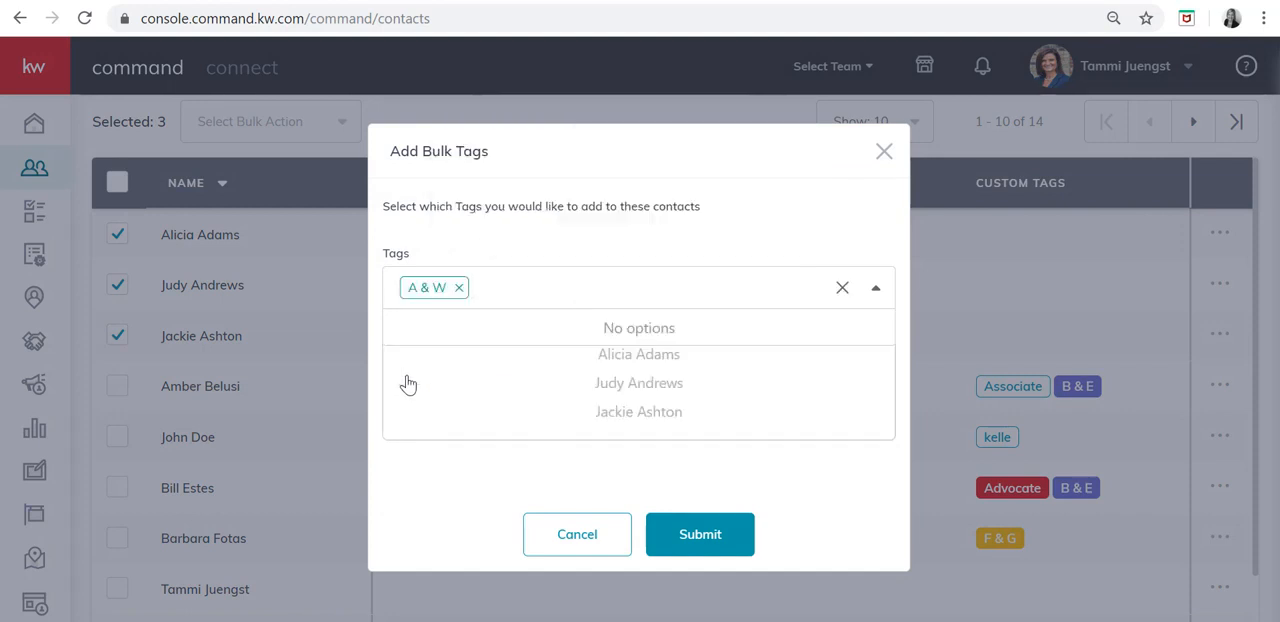
{"action": "left_click", "coordinate": [699, 534]}
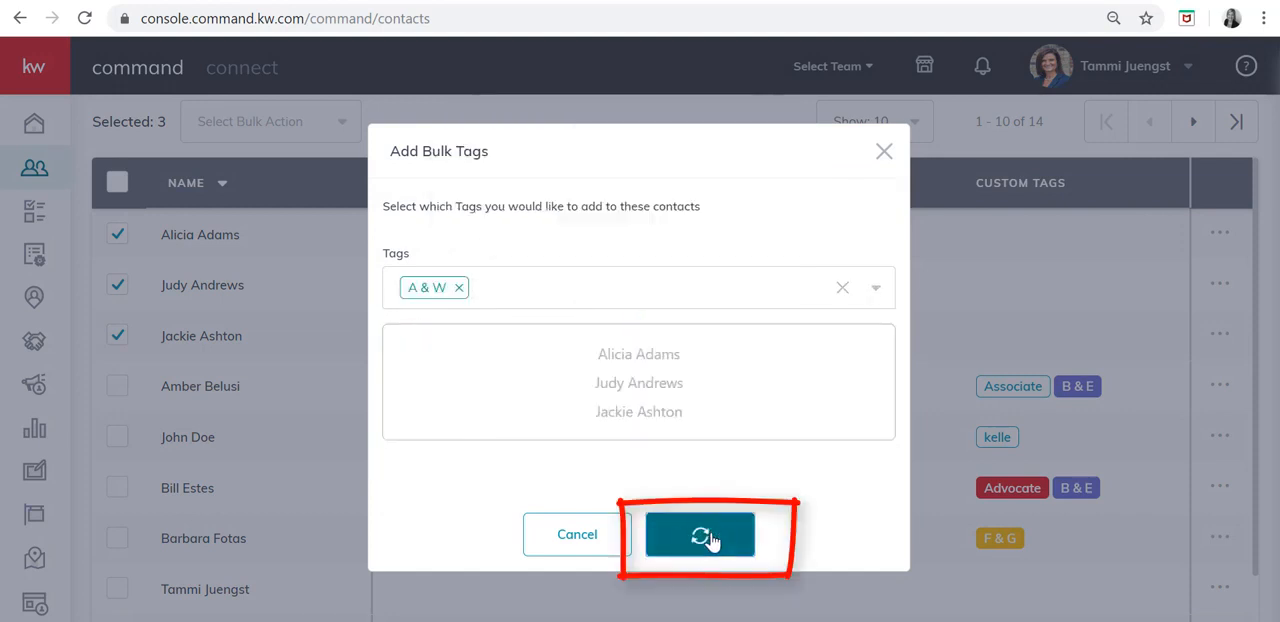
{"action": "left_click", "coordinate": [702, 535]}
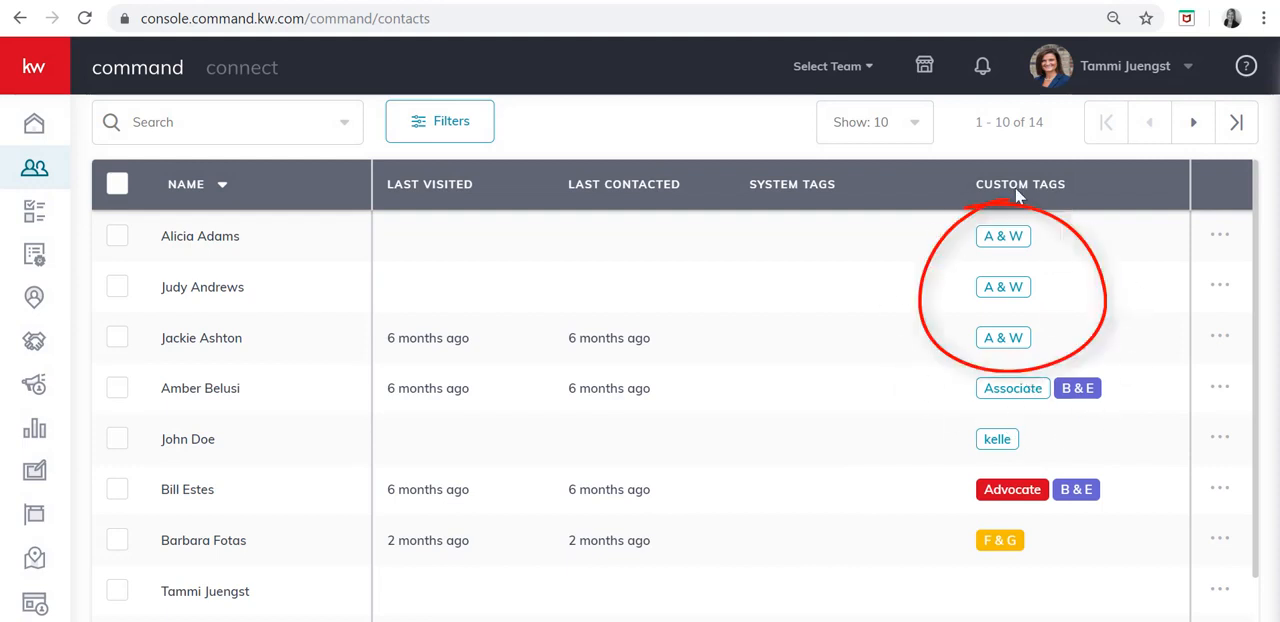
{"action": "mouse_move", "coordinate": [1045, 355]}
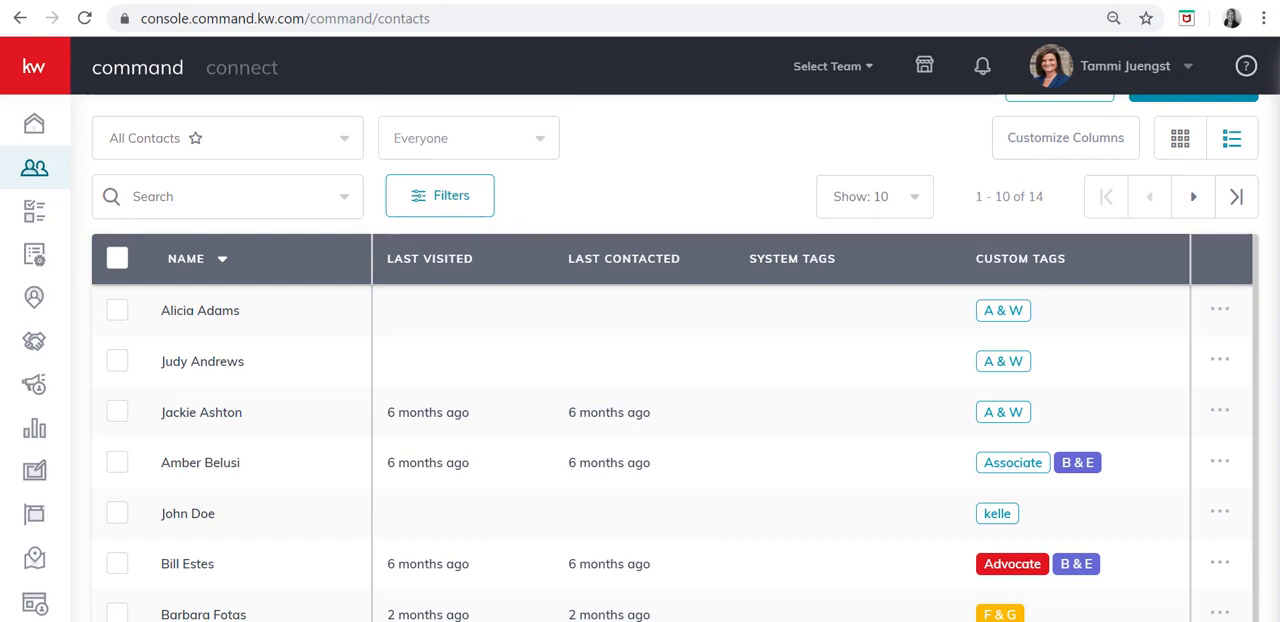
Filter contacts by the A & W custom tag.
{"action": "left_click", "coordinate": [440, 195]}
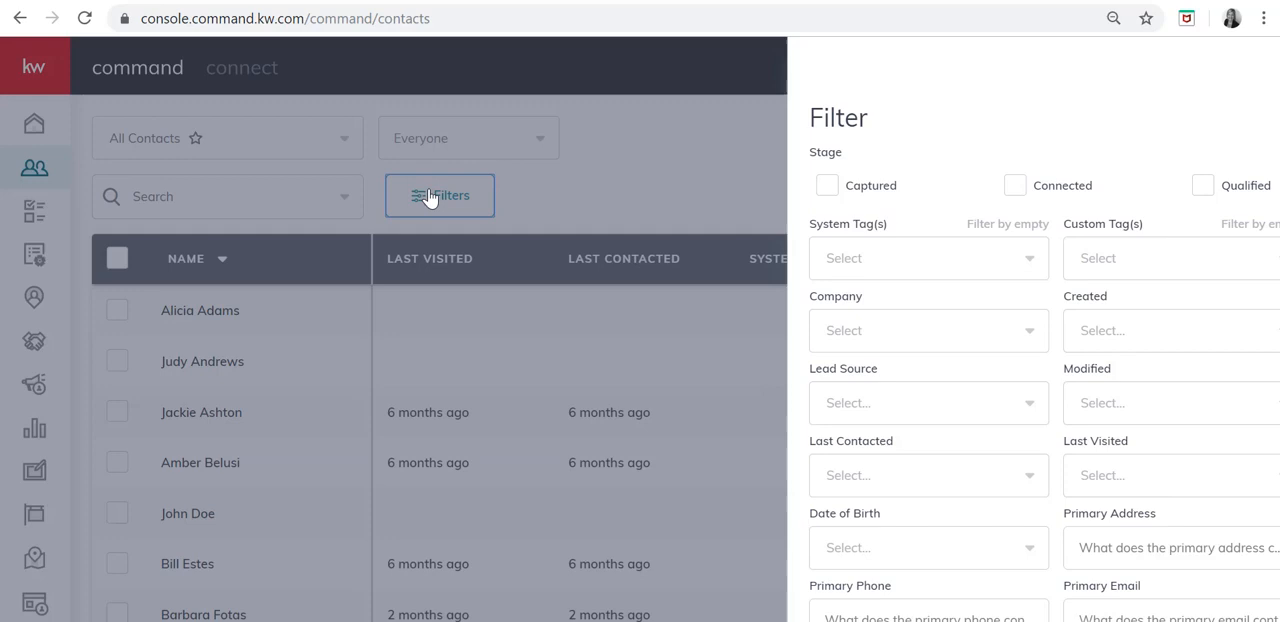
{"action": "left_click", "coordinate": [1135, 258]}
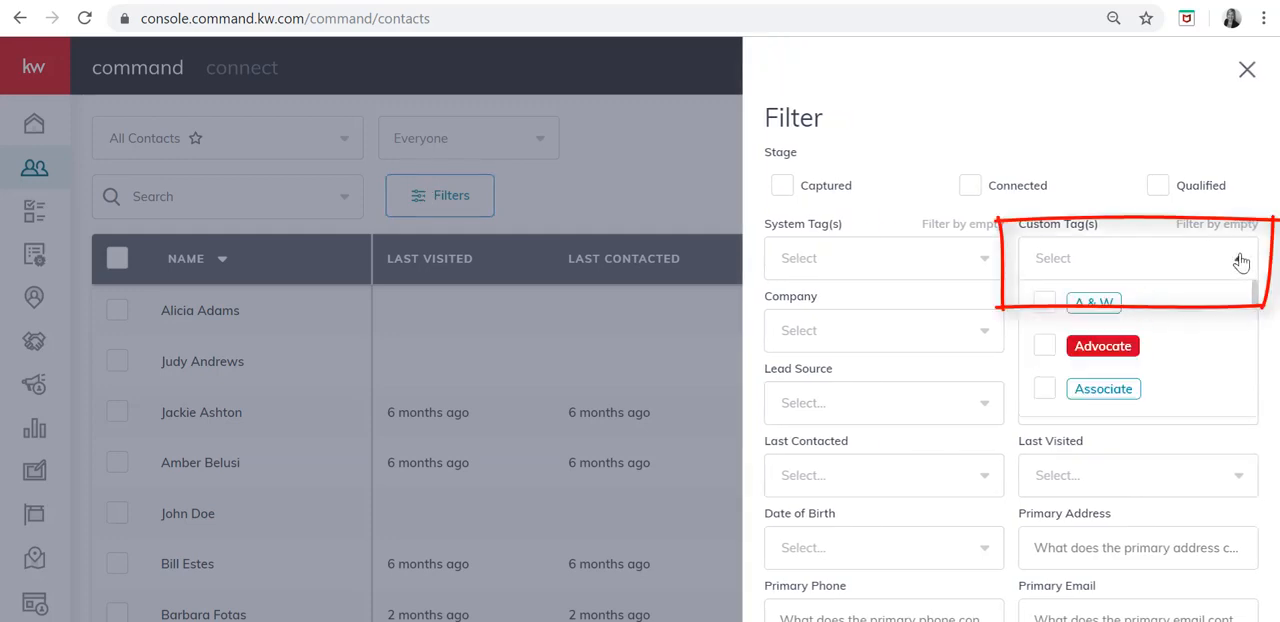
{"action": "left_click", "coordinate": [1093, 302]}
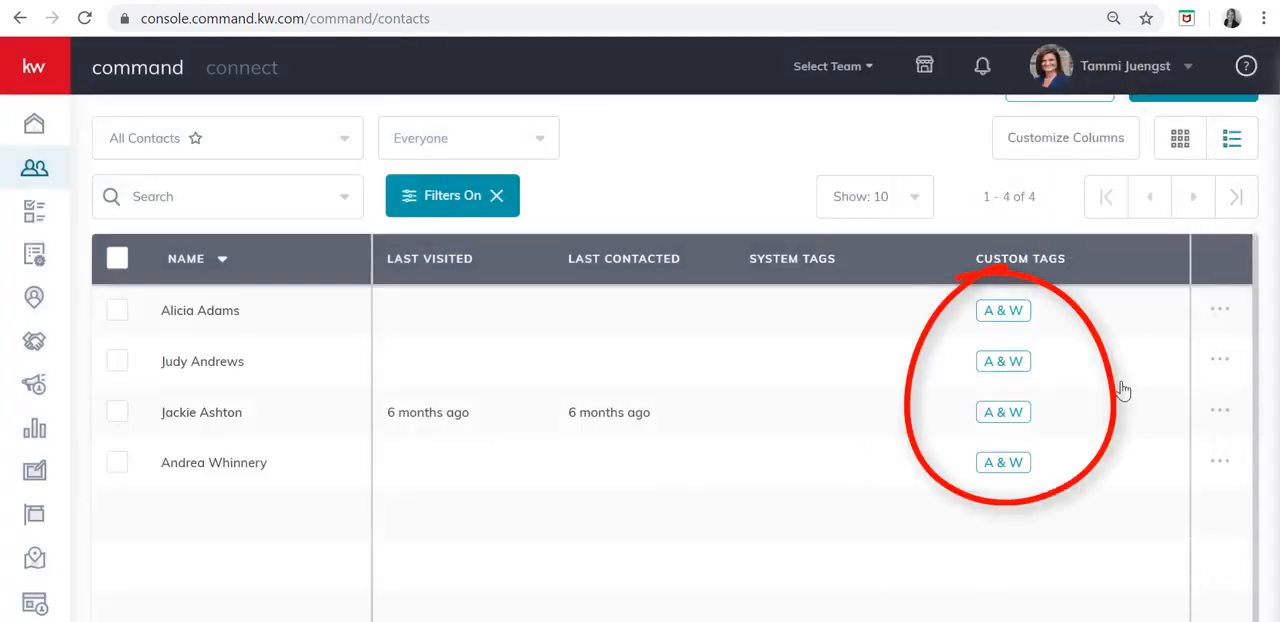
{"action": "mouse_move", "coordinate": [889, 480]}
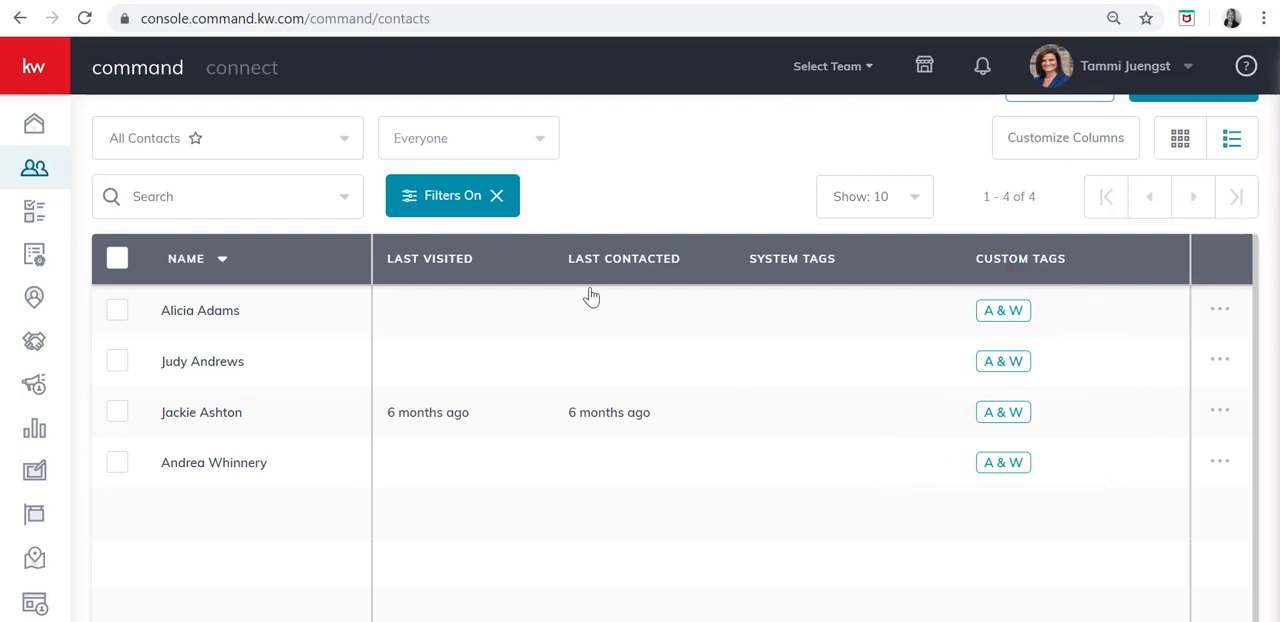
Save the current filter as a smart view named 'A & W Contacts'.
{"action": "left_click", "coordinate": [452, 195]}
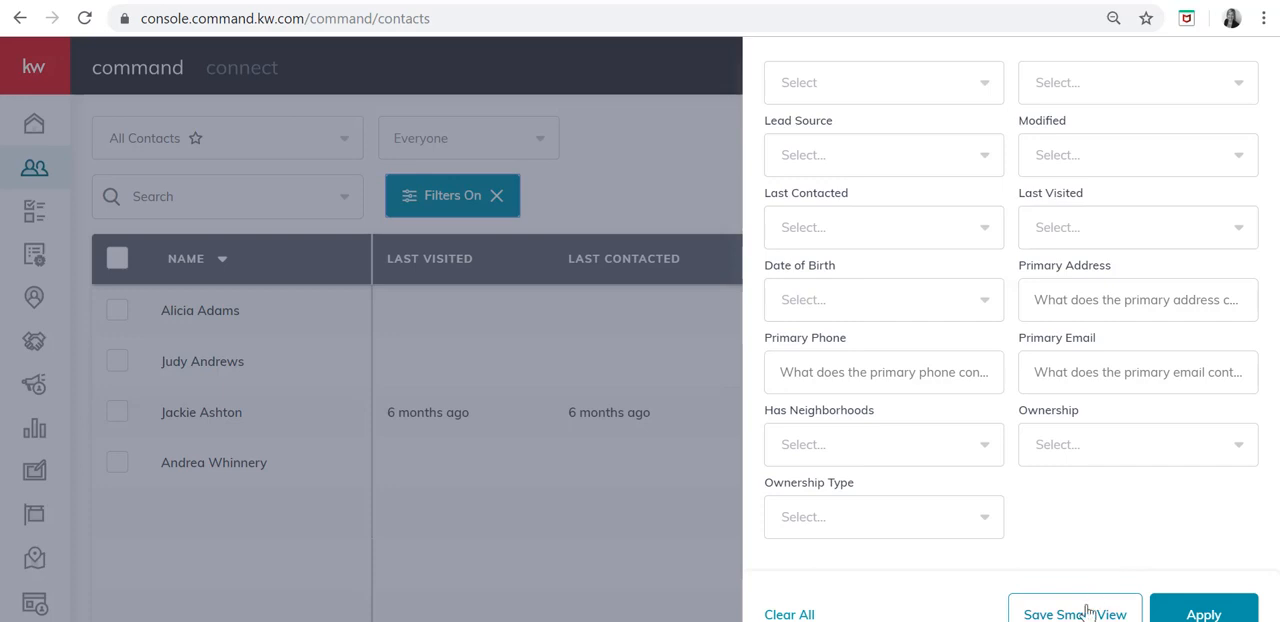
{"action": "left_click", "coordinate": [1075, 611]}
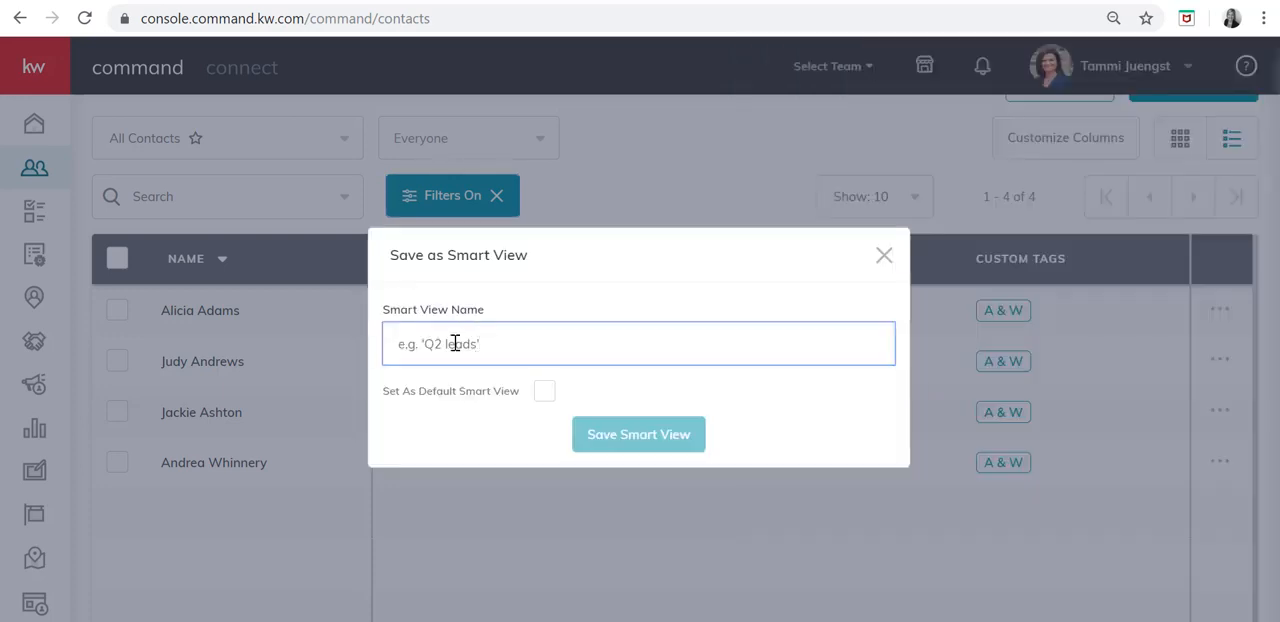
{"action": "type", "text": "A & W"}
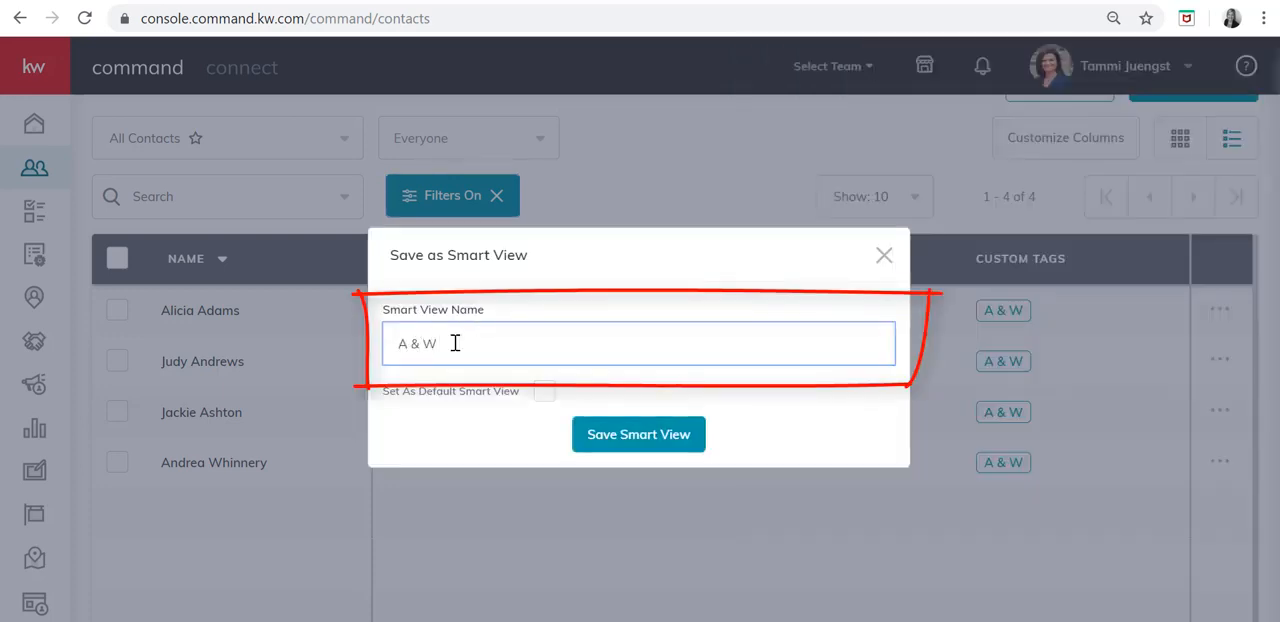
{"action": "type", "text": "Contacts"}
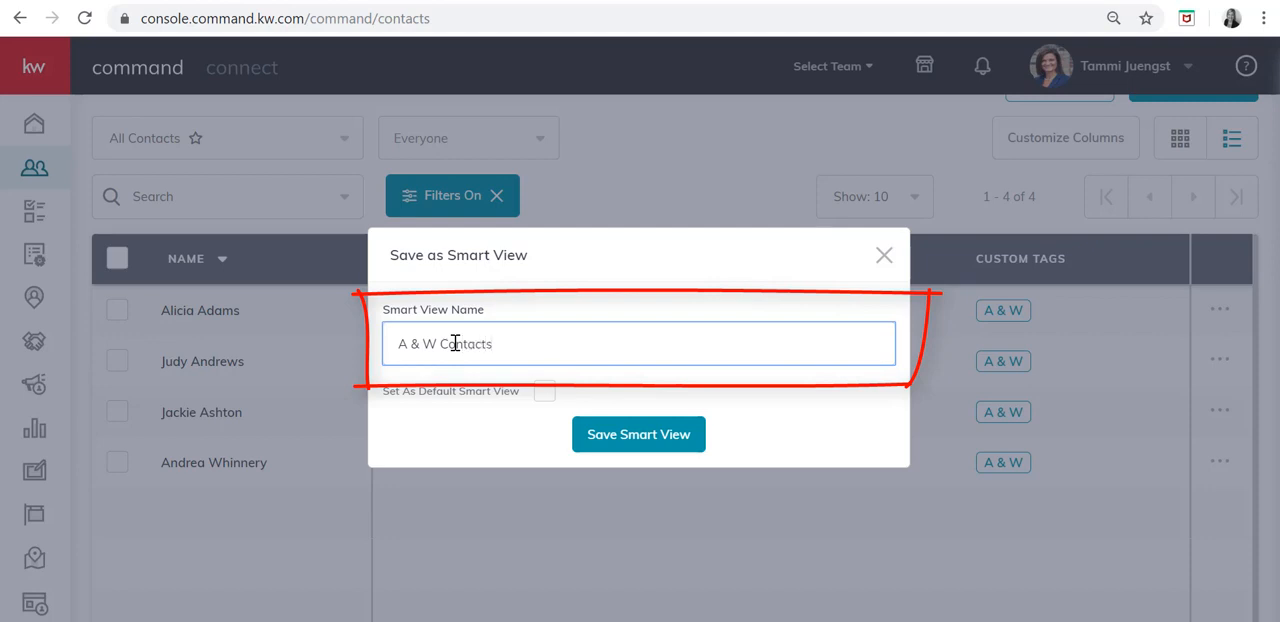
{"action": "left_click", "coordinate": [638, 434]}
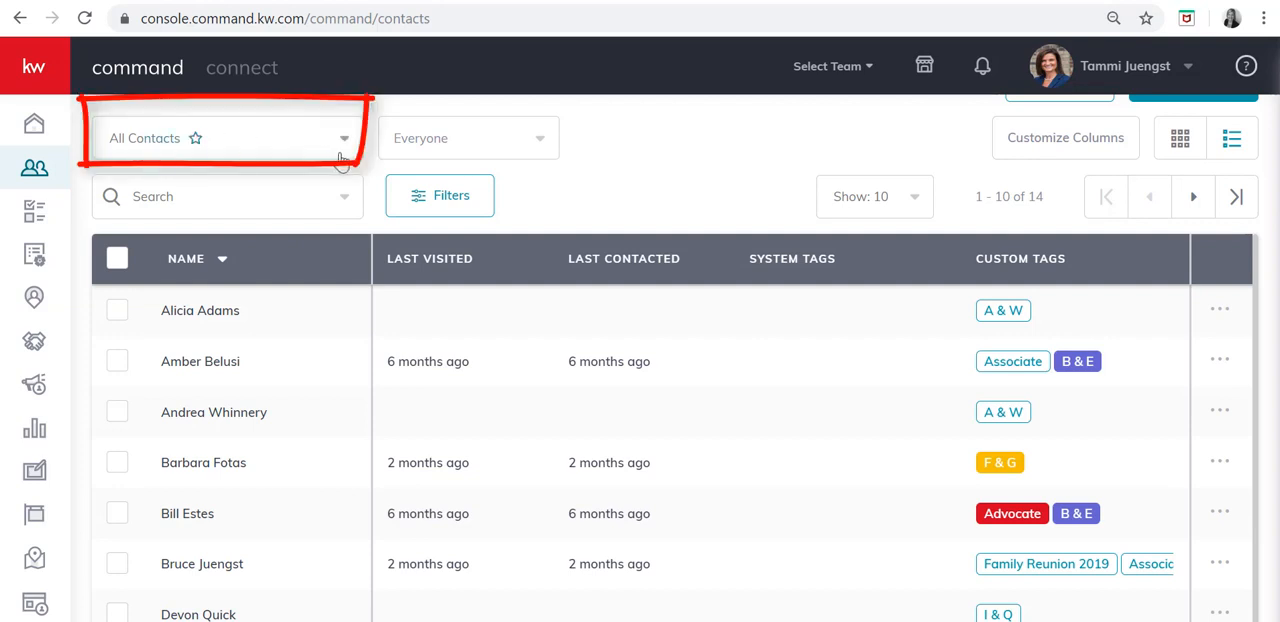
Load the A & W Contacts smart view from the smart views dropdown.
{"action": "left_click", "coordinate": [344, 138]}
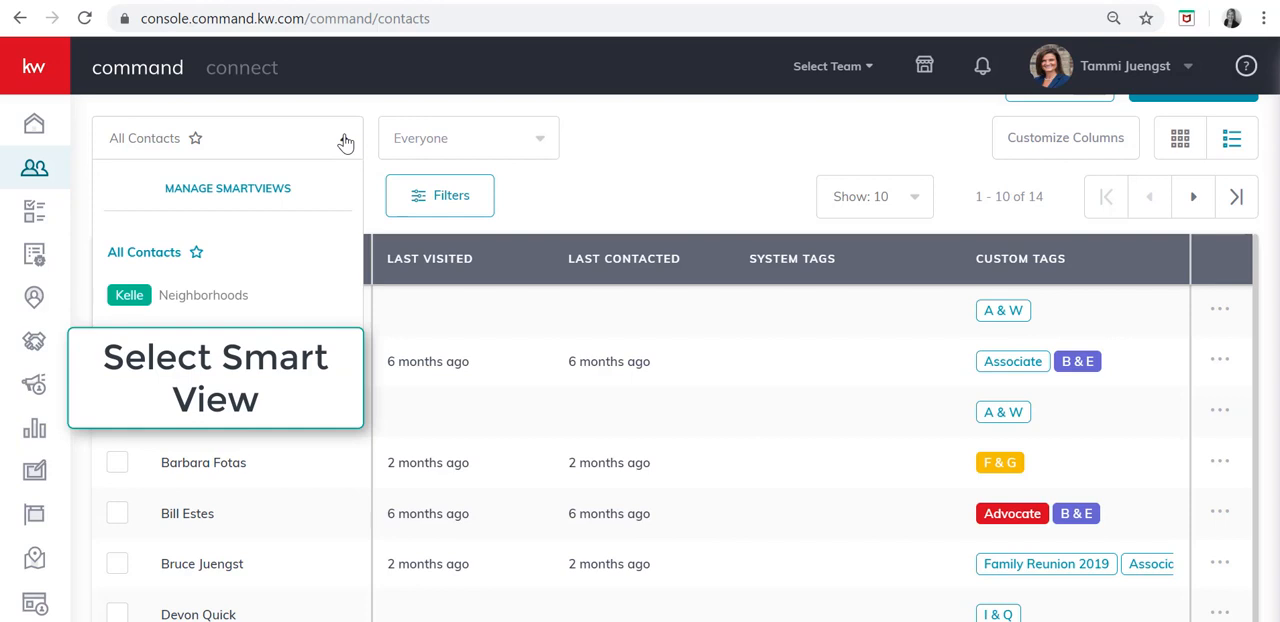
{"action": "left_click", "coordinate": [345, 138]}
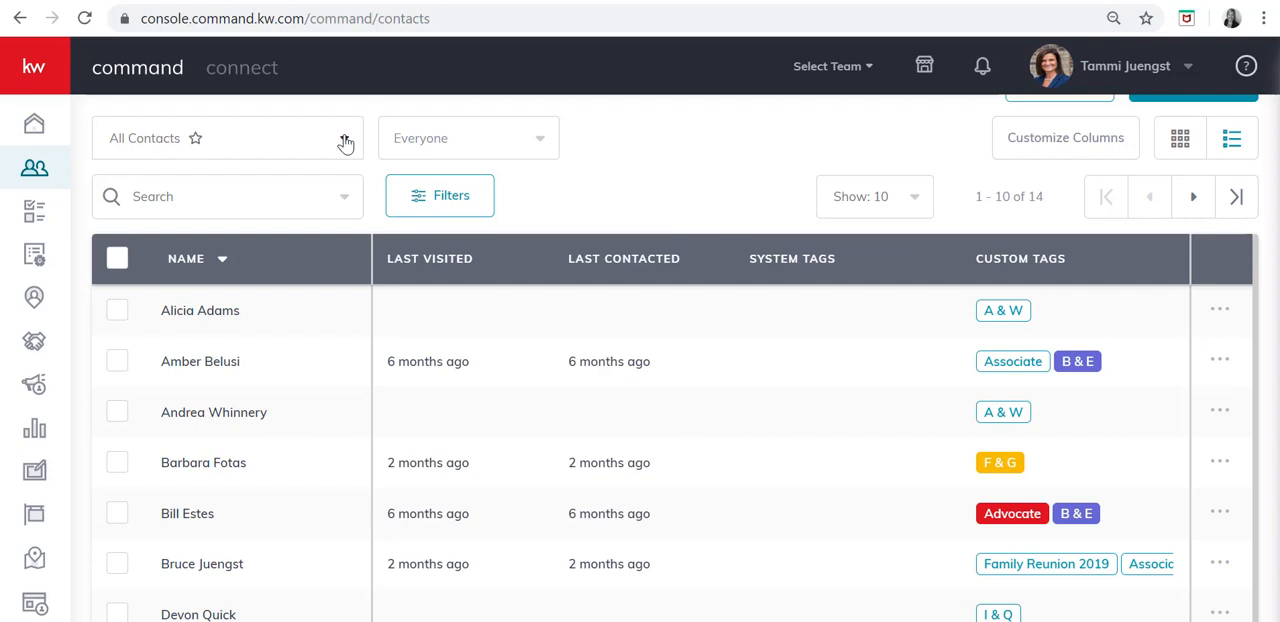
{"action": "left_click", "coordinate": [439, 195]}
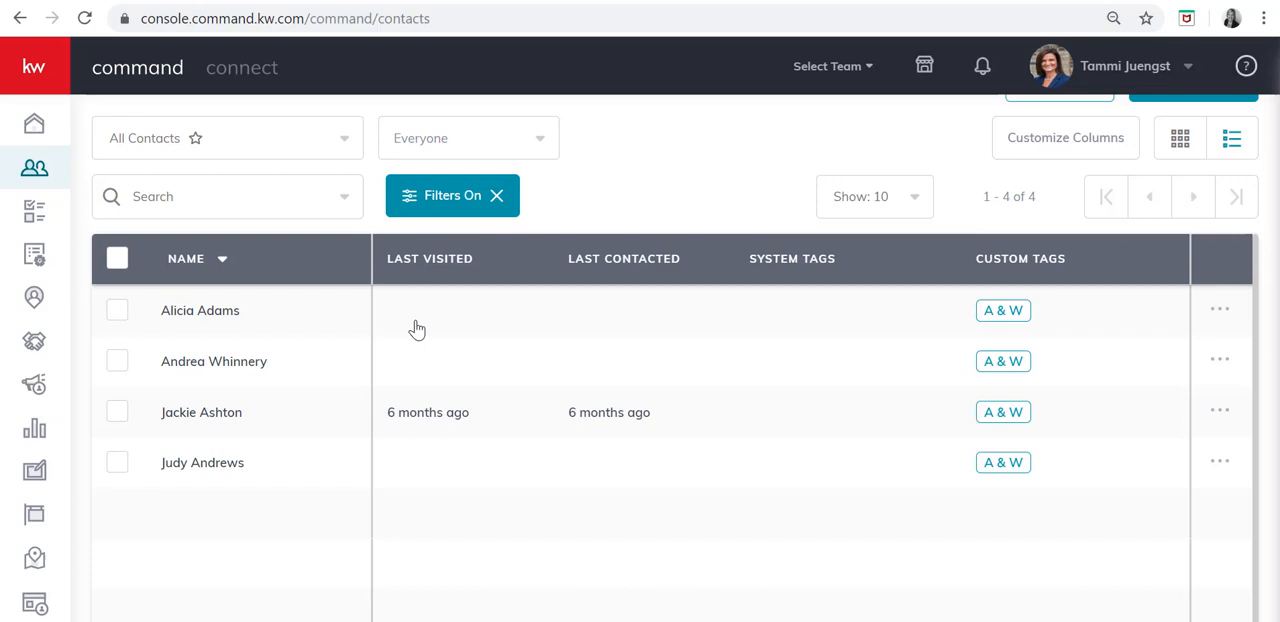
{"action": "mouse_move", "coordinate": [402, 331]}
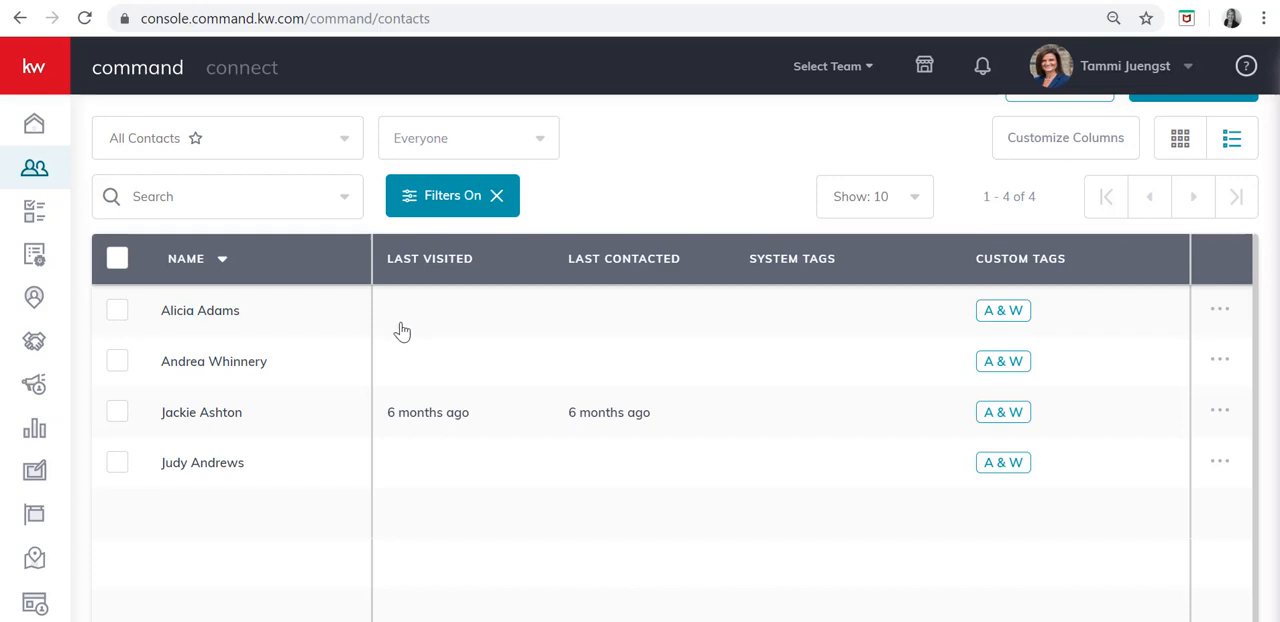
{"action": "left_click", "coordinate": [200, 310]}
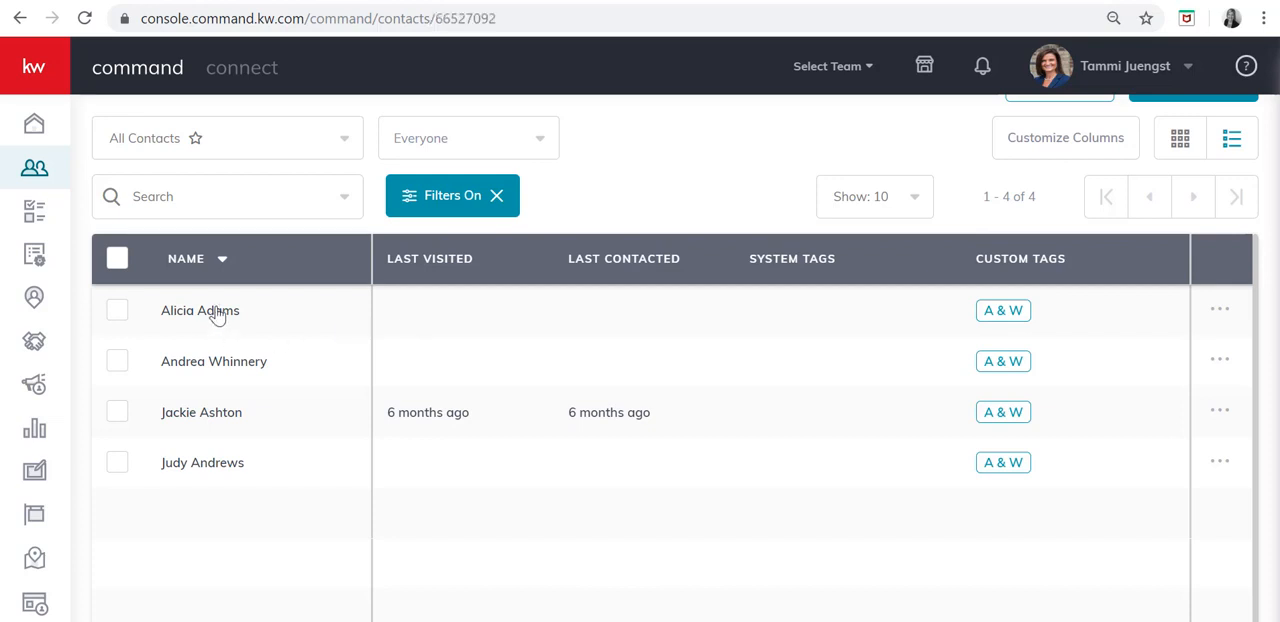
{"action": "left_click", "coordinate": [200, 310]}
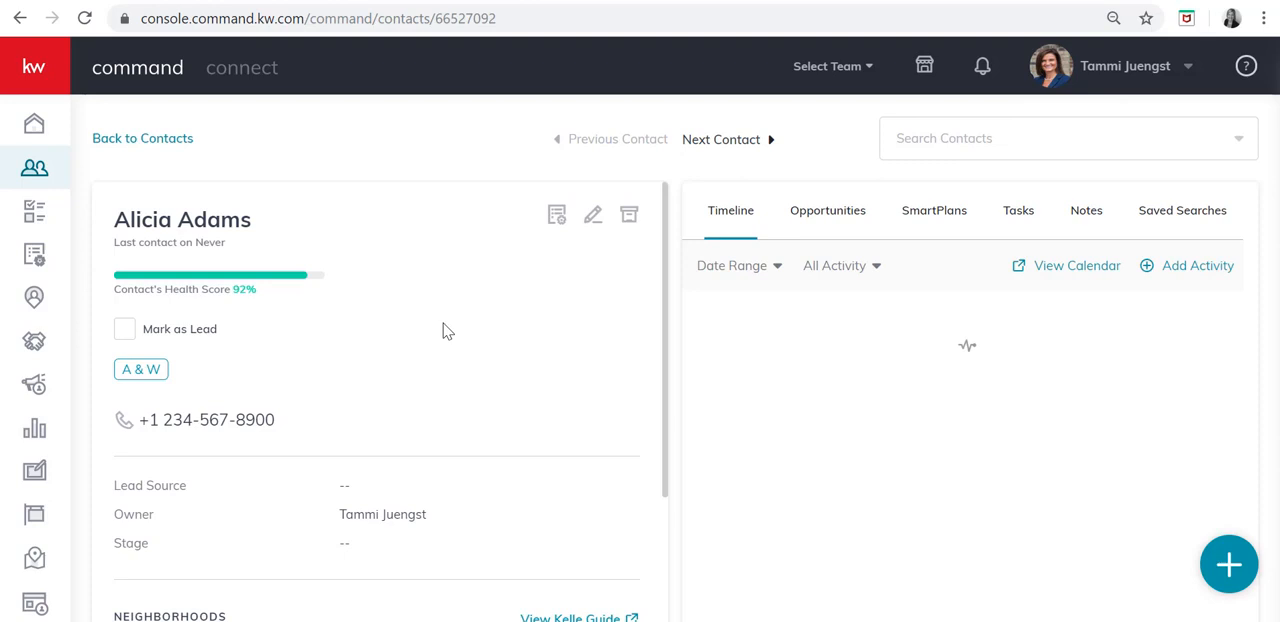
{"action": "mouse_move", "coordinate": [1086, 211]}
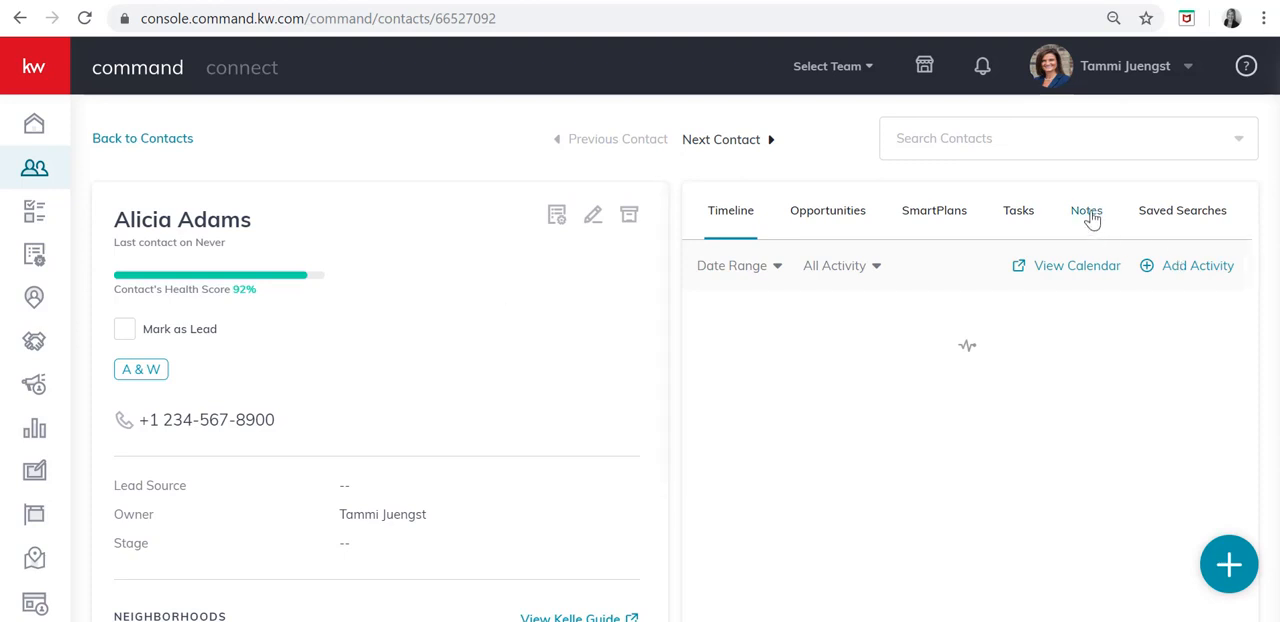
{"action": "left_click", "coordinate": [1086, 211]}
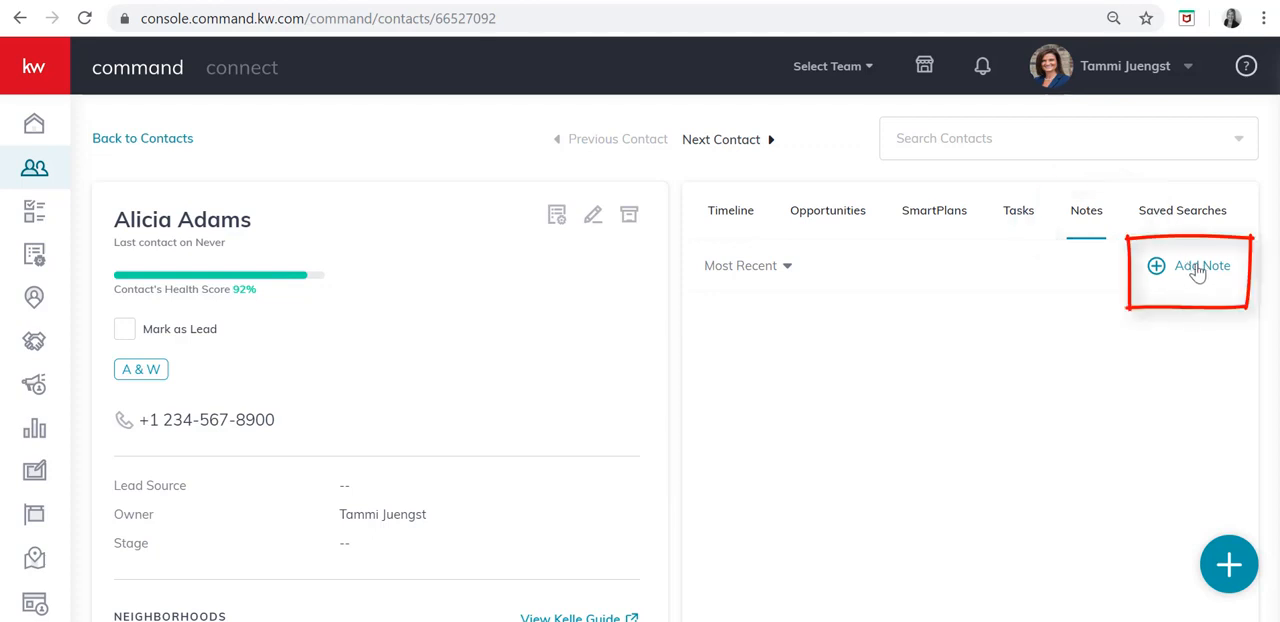
{"action": "left_click", "coordinate": [1199, 265]}
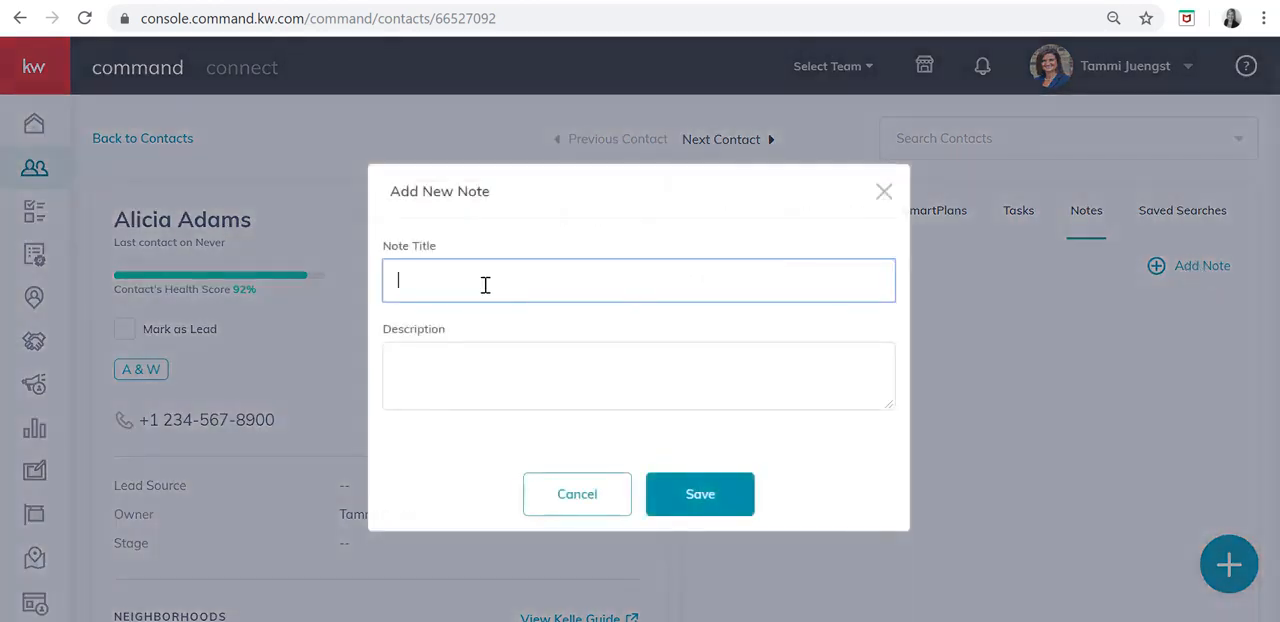
{"action": "mouse_move", "coordinate": [431, 285]}
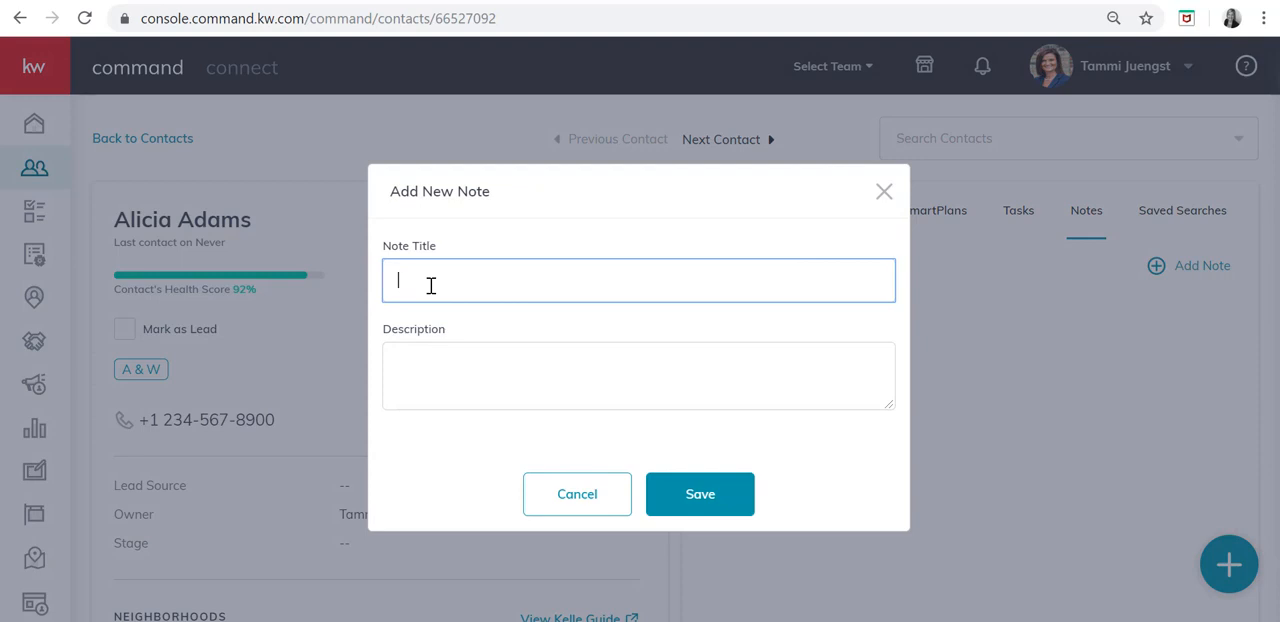
{"action": "left_click", "coordinate": [638, 375]}
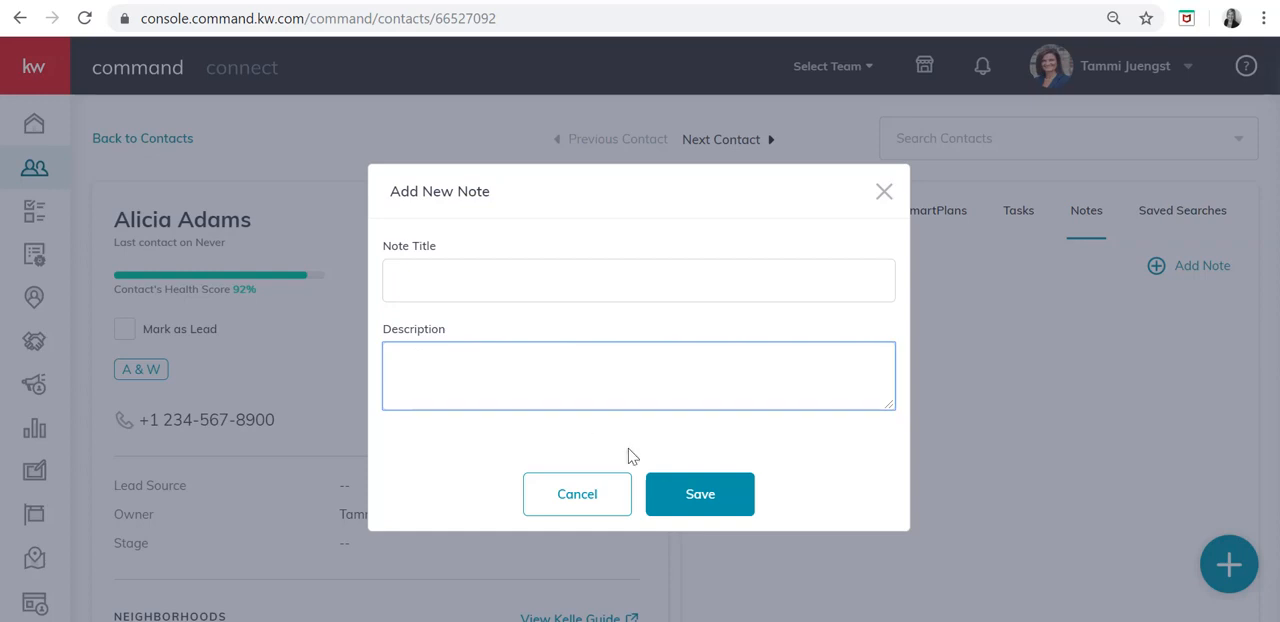
{"action": "mouse_move", "coordinate": [699, 494]}
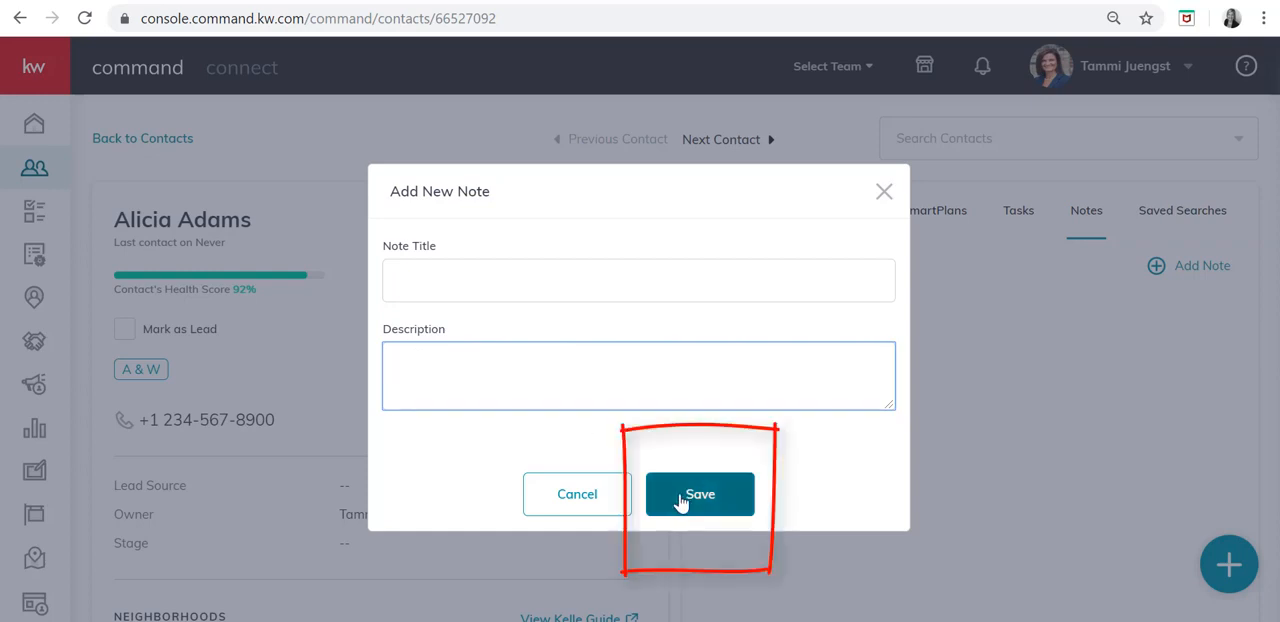
{"action": "left_click", "coordinate": [699, 493]}
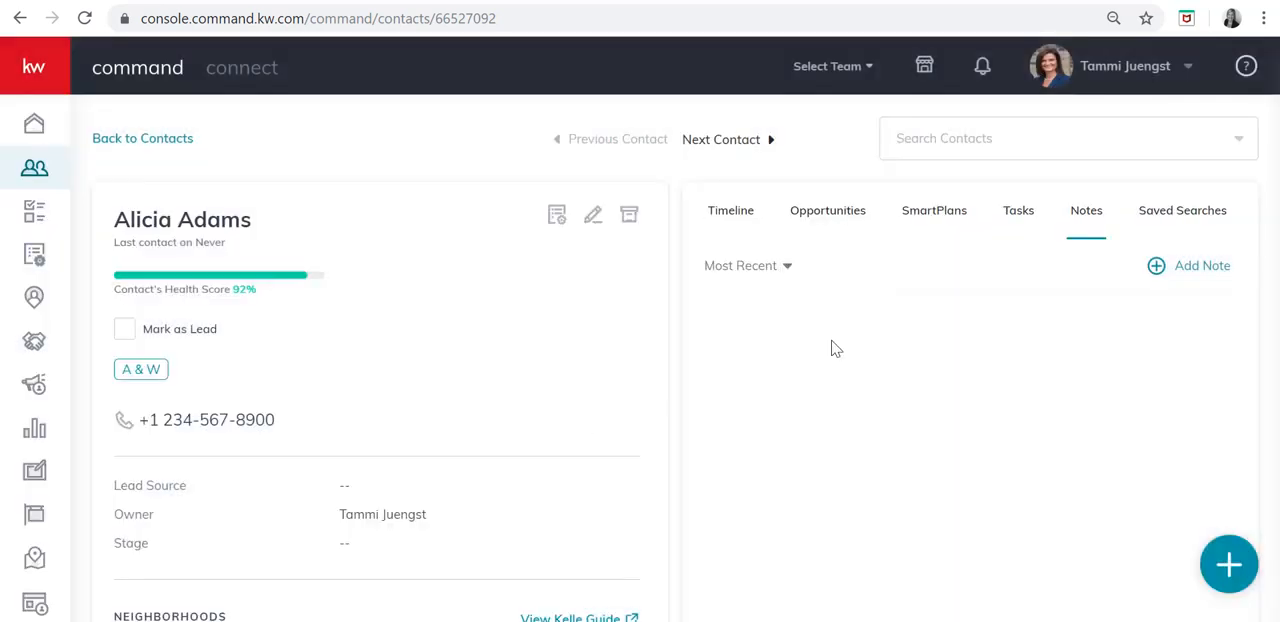